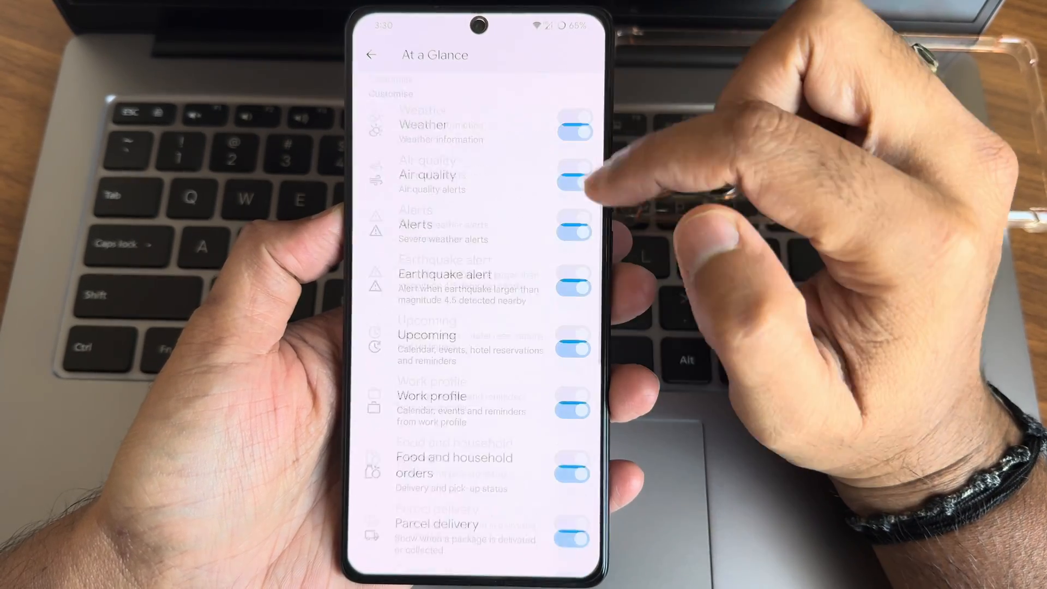
# Leave the At a Glance card toggles page with all cards left enabled.
pyautogui.click(373, 54)
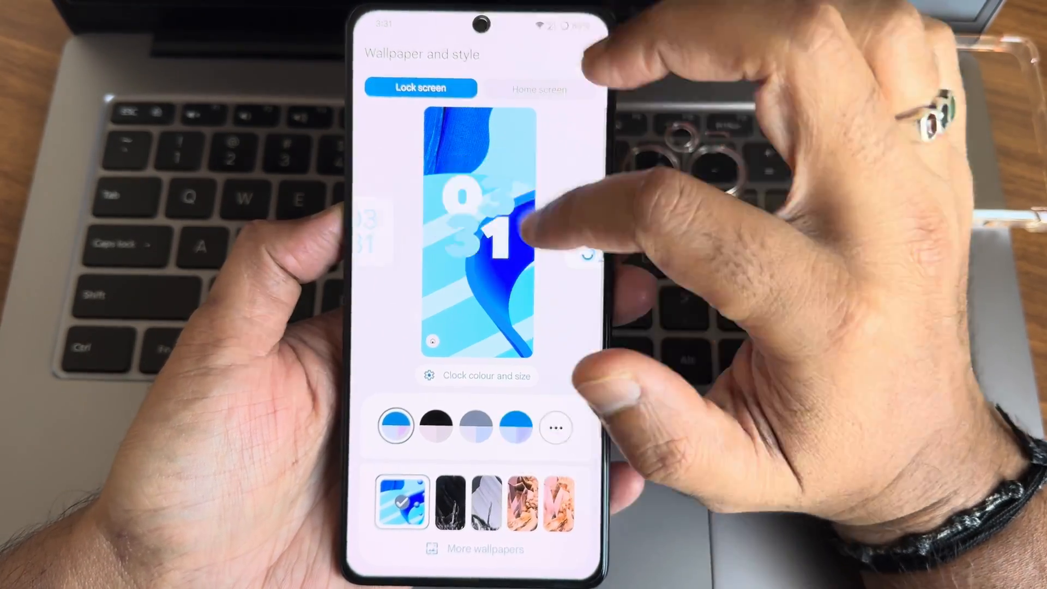
# Pick a lock screen clock colour, then browse the More wallpapers collections gallery.
pyautogui.click(477, 375)
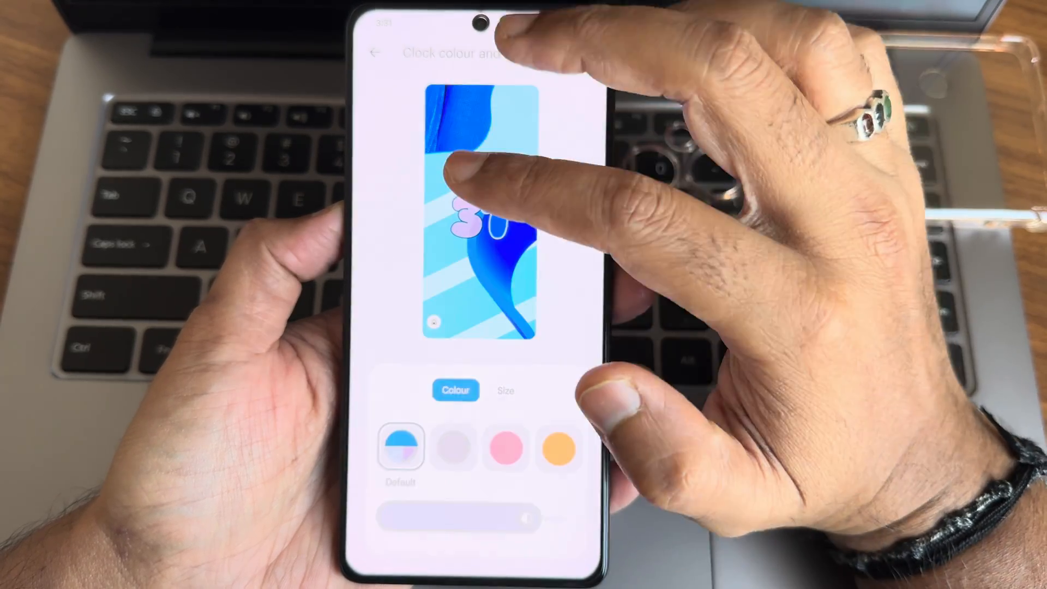
pyautogui.click(376, 52)
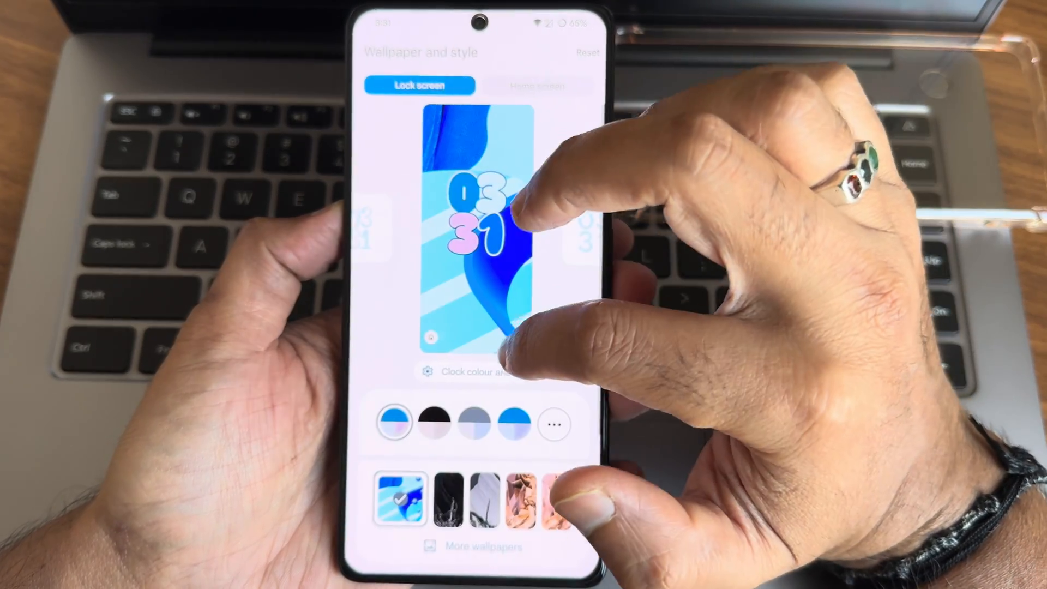
pyautogui.click(538, 88)
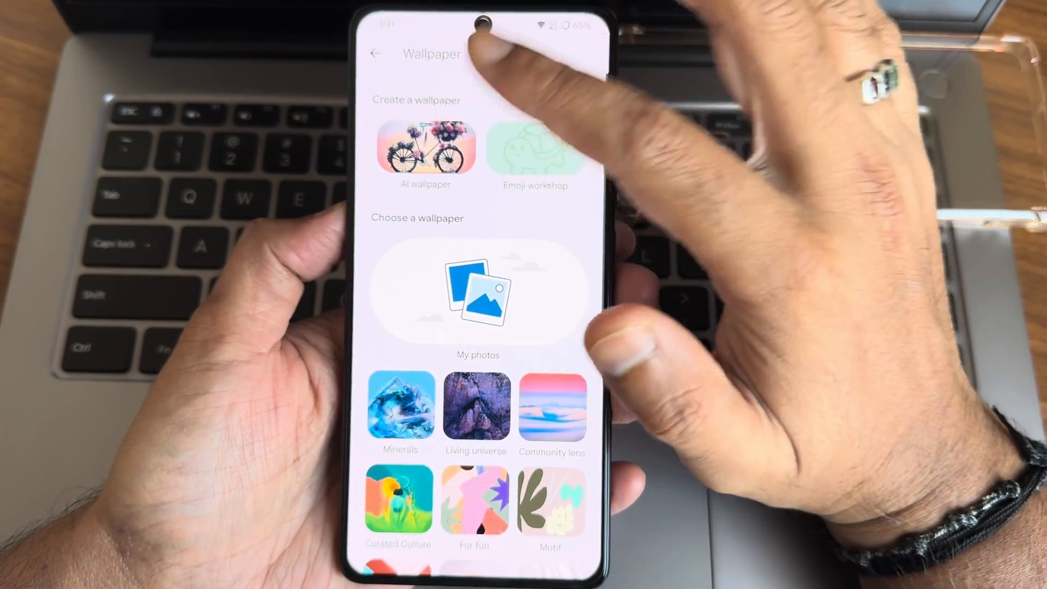
pyautogui.scroll(-3)
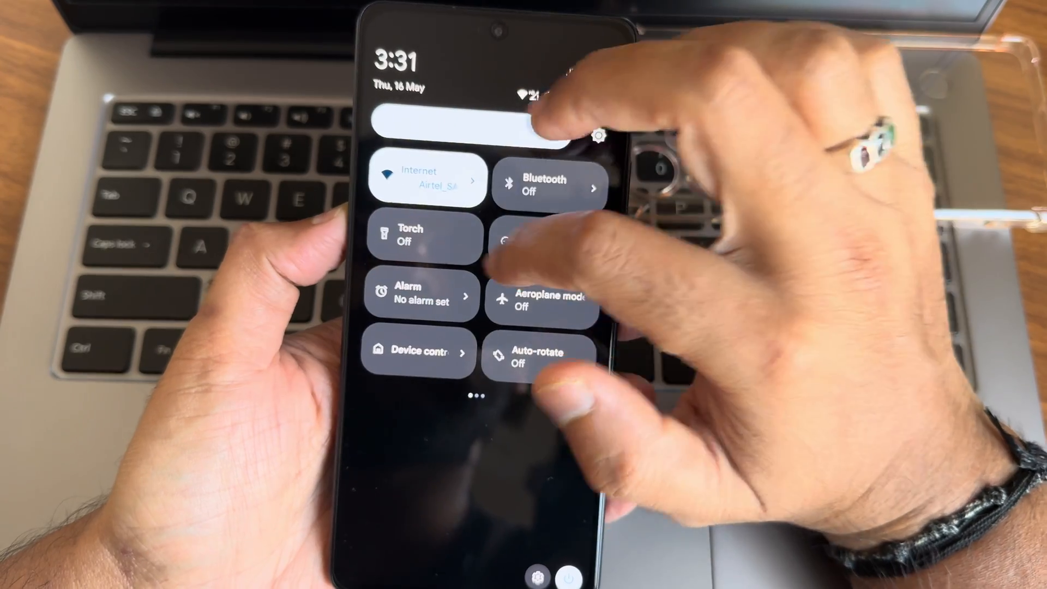
# Browse available Quick Settings tiles in the editor, then close it back to the app drawer.
pyautogui.hscroll(-3)
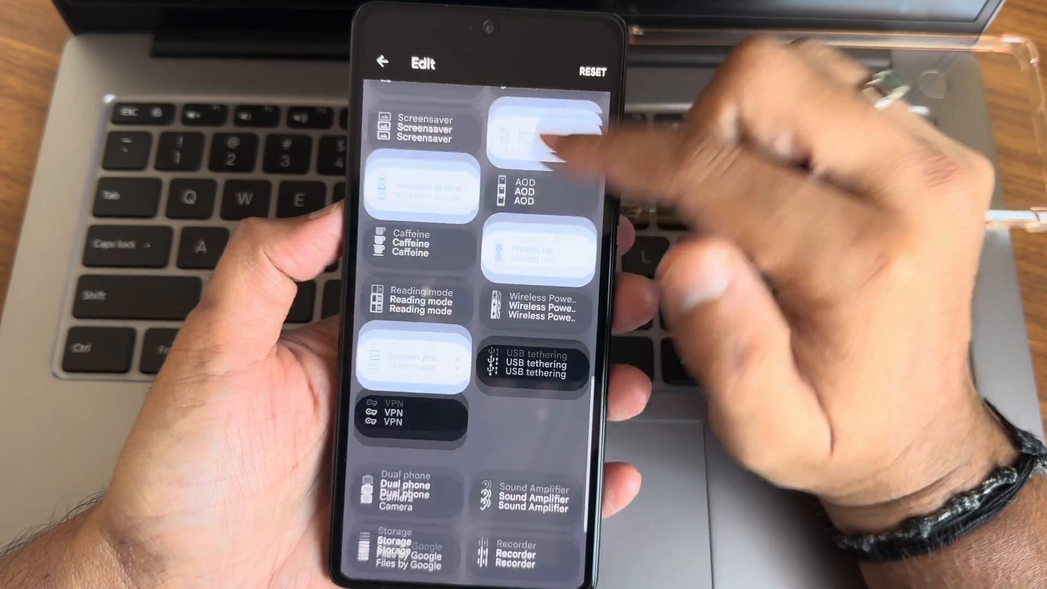
pyautogui.click(382, 61)
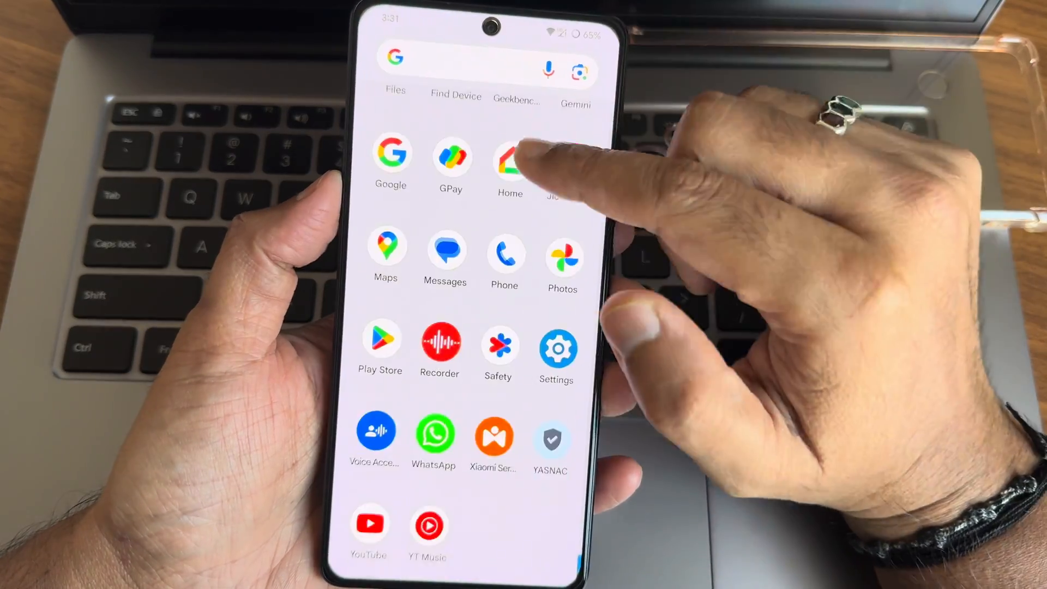
# Dial 198 from the Phone keypad, place the call and end it.
pyautogui.scroll(-3)
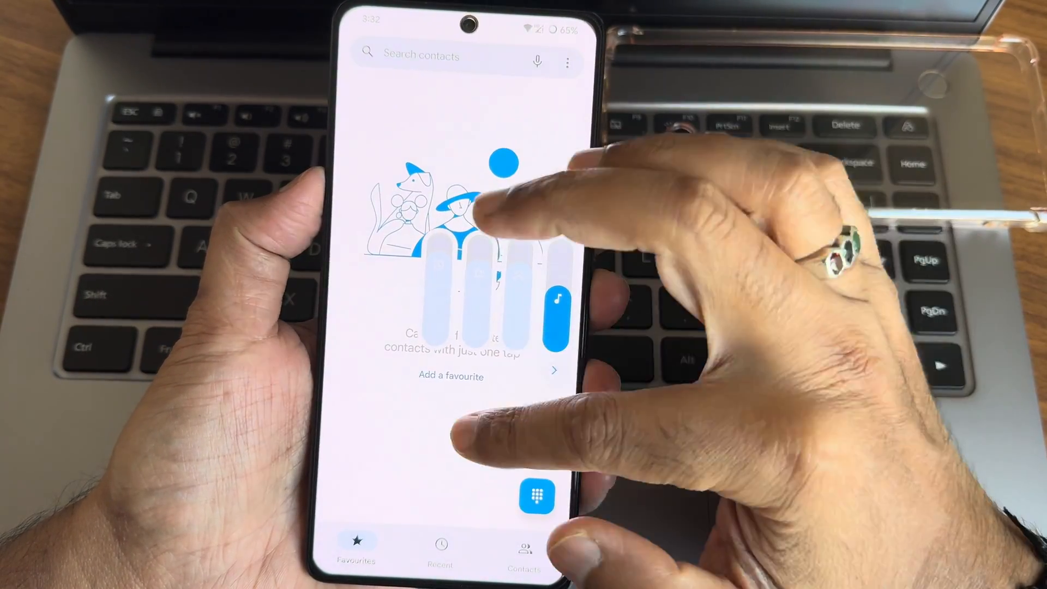
pyautogui.click(535, 495)
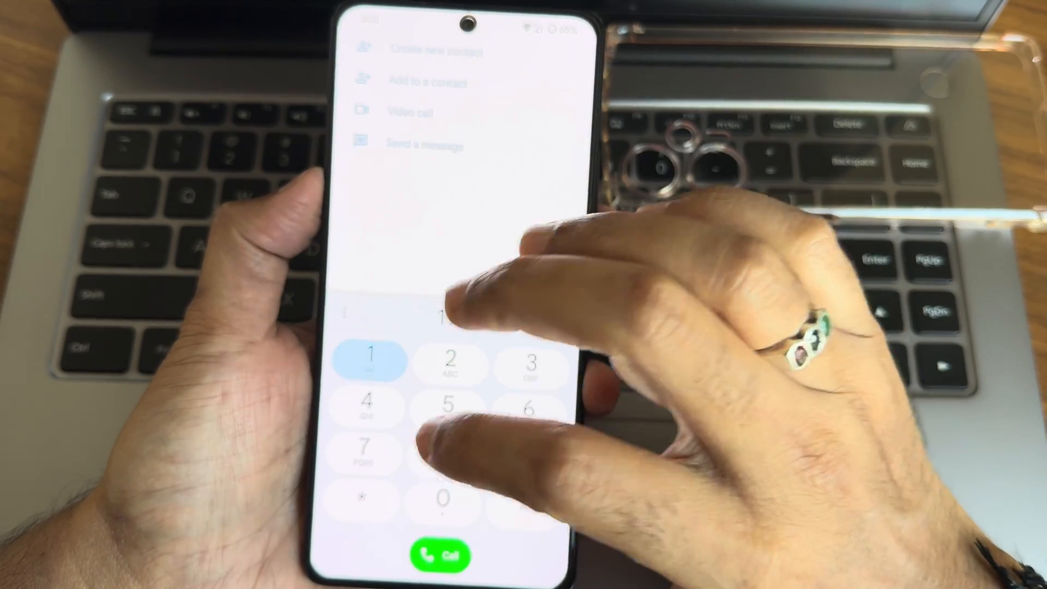
pyautogui.click(440, 556)
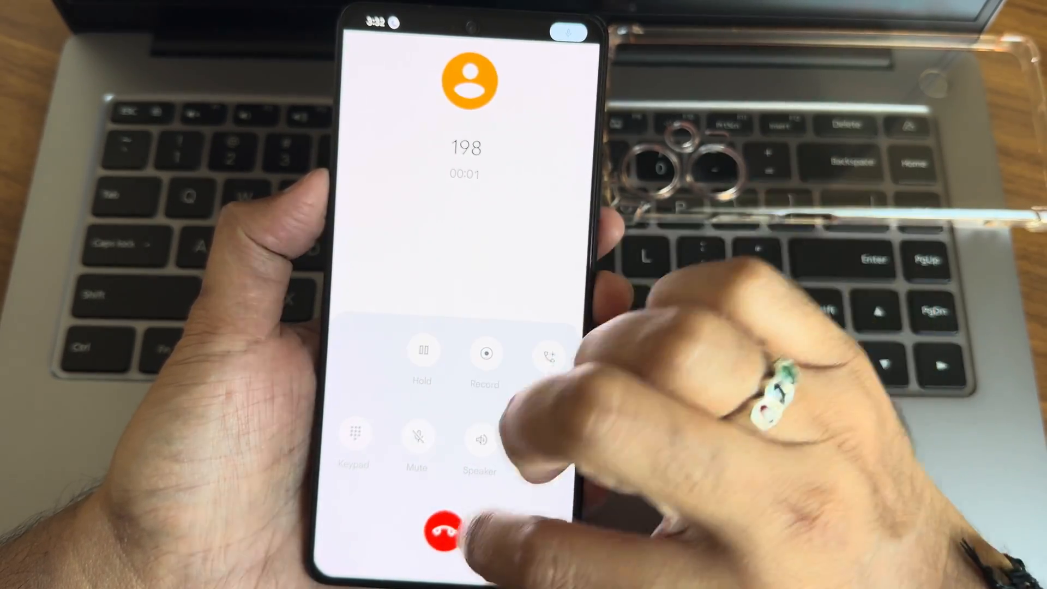
pyautogui.click(442, 529)
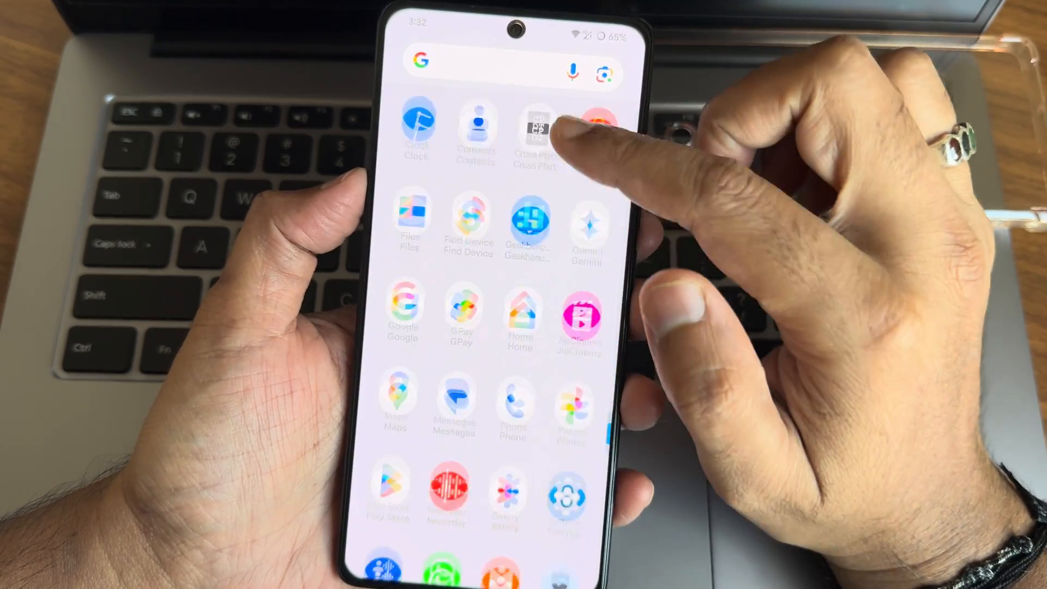
# Browse today's screenshots under Images in Files by Google.
pyautogui.scroll(-3)
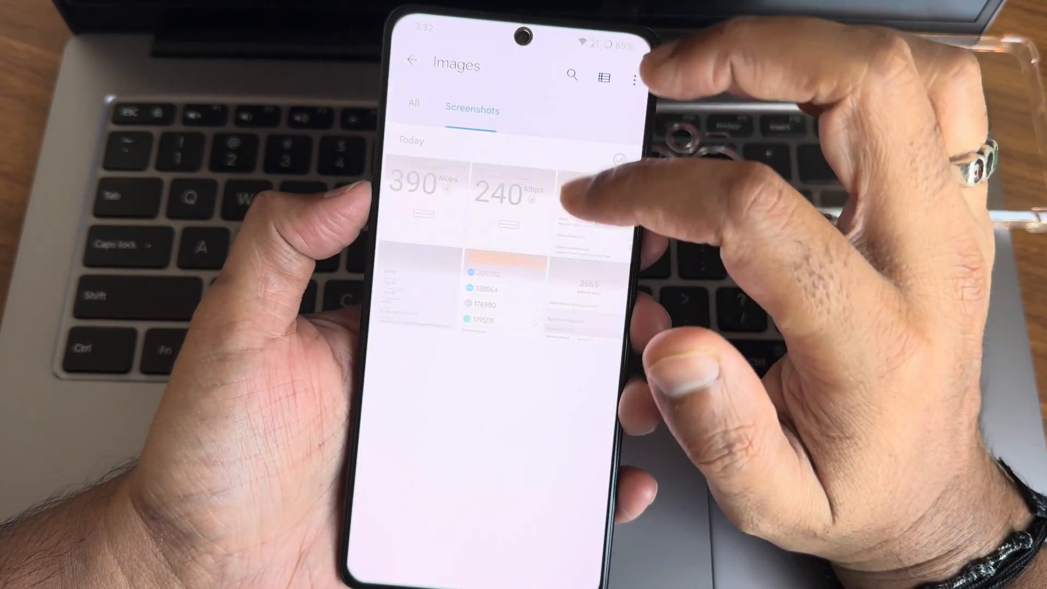
pyautogui.click(528, 187)
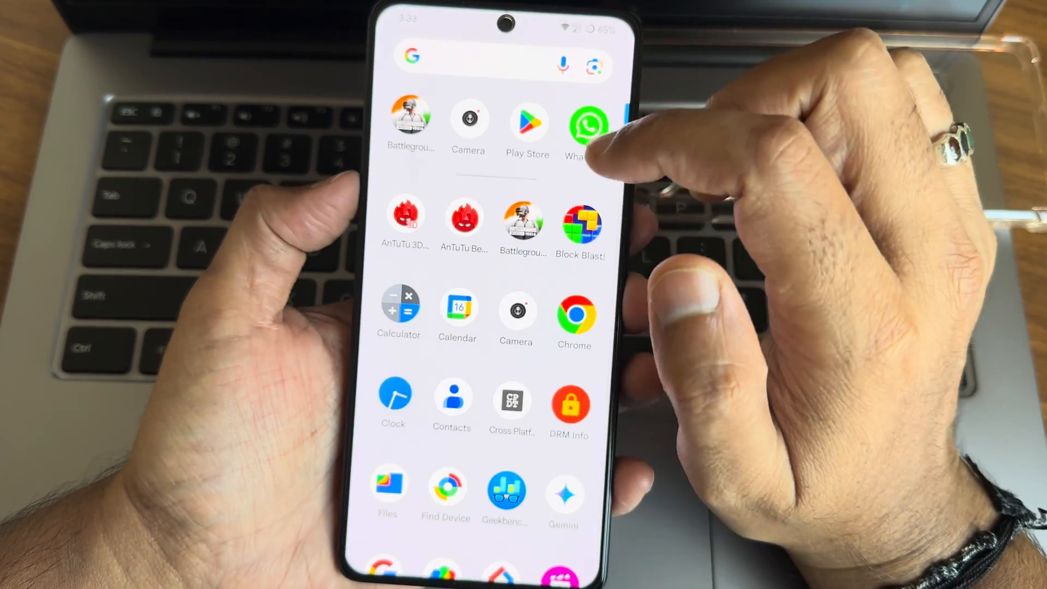
pyautogui.scroll(-3)
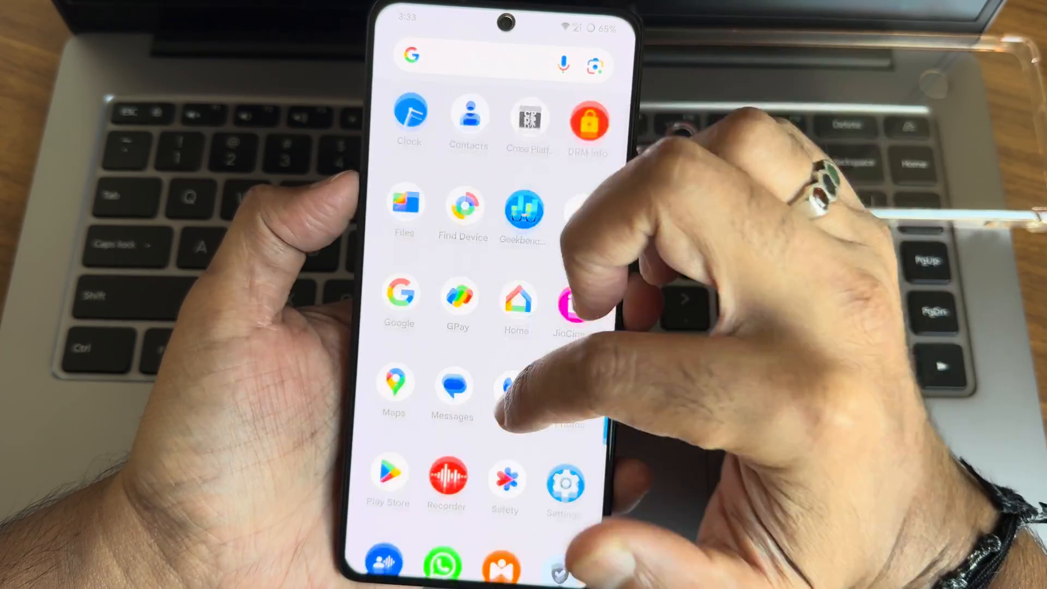
pyautogui.click(590, 117)
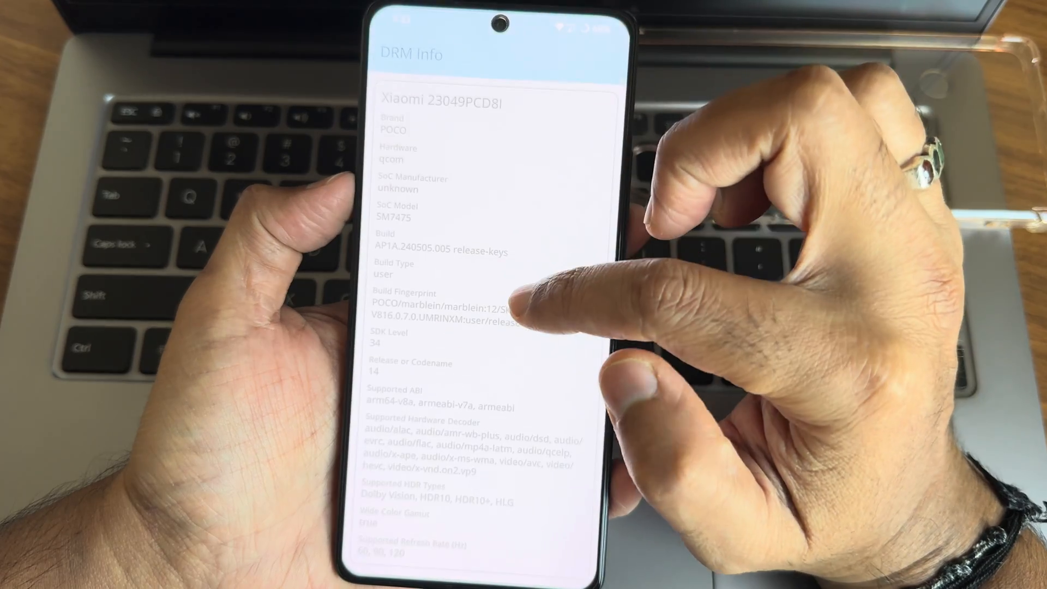
pyautogui.scroll(-3)
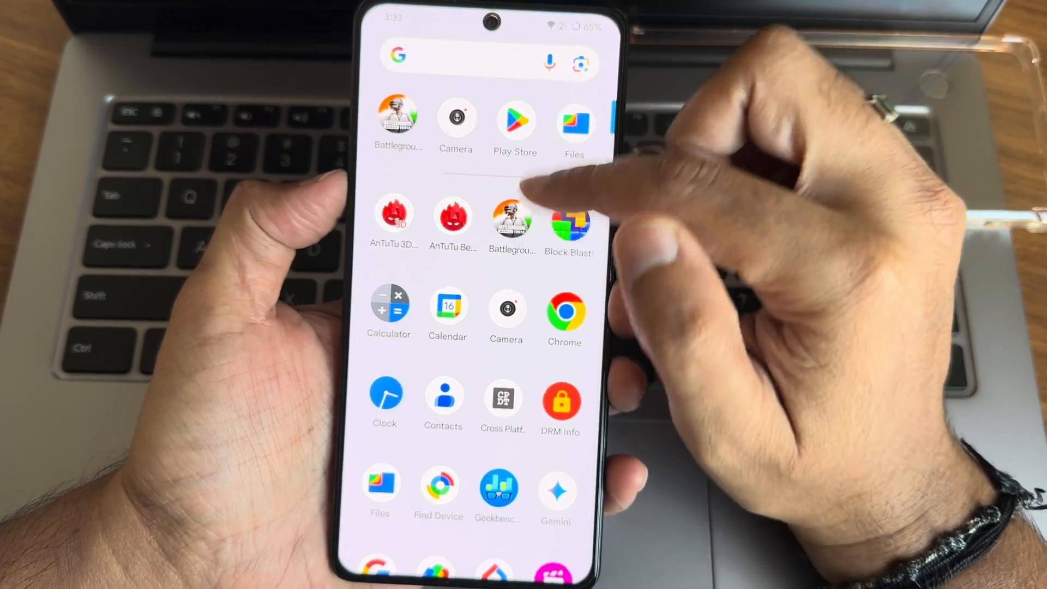
pyautogui.scroll(-3)
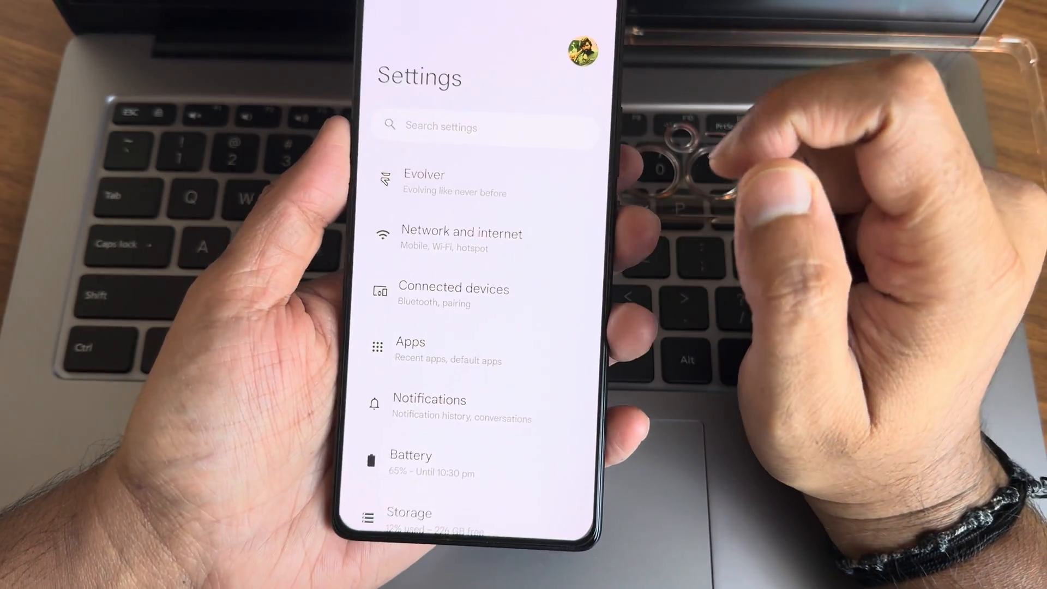
# Review the Evolver Power menu options and return to the Evolver list.
pyautogui.click(425, 179)
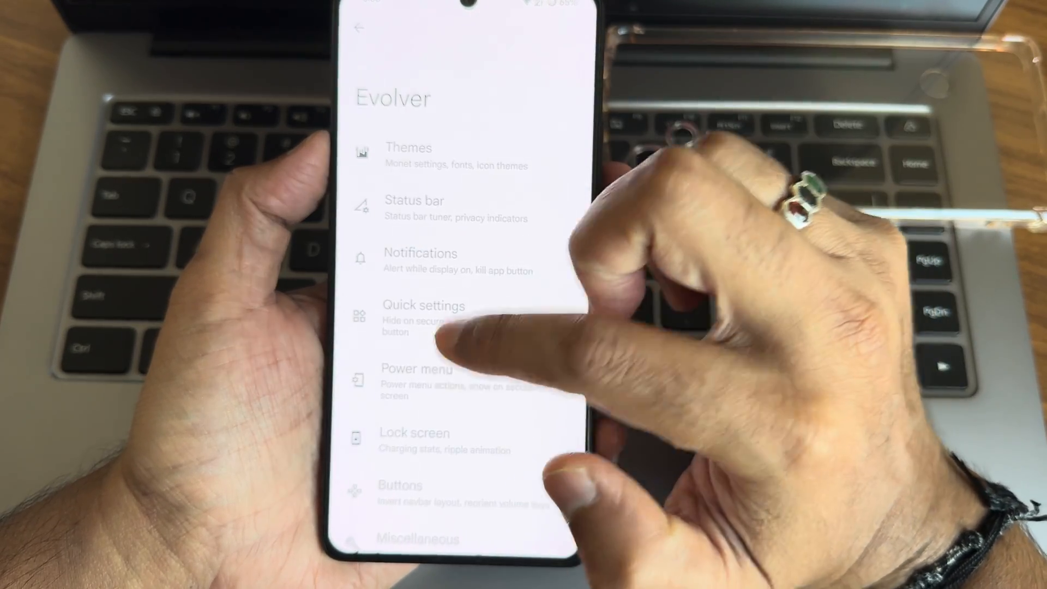
pyautogui.click(416, 369)
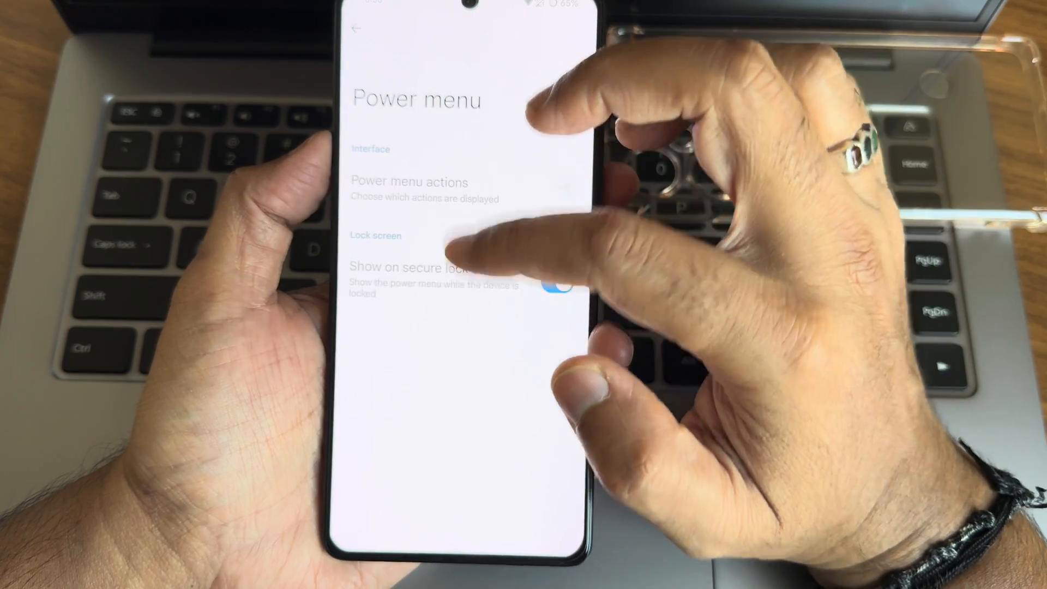
pyautogui.click(361, 28)
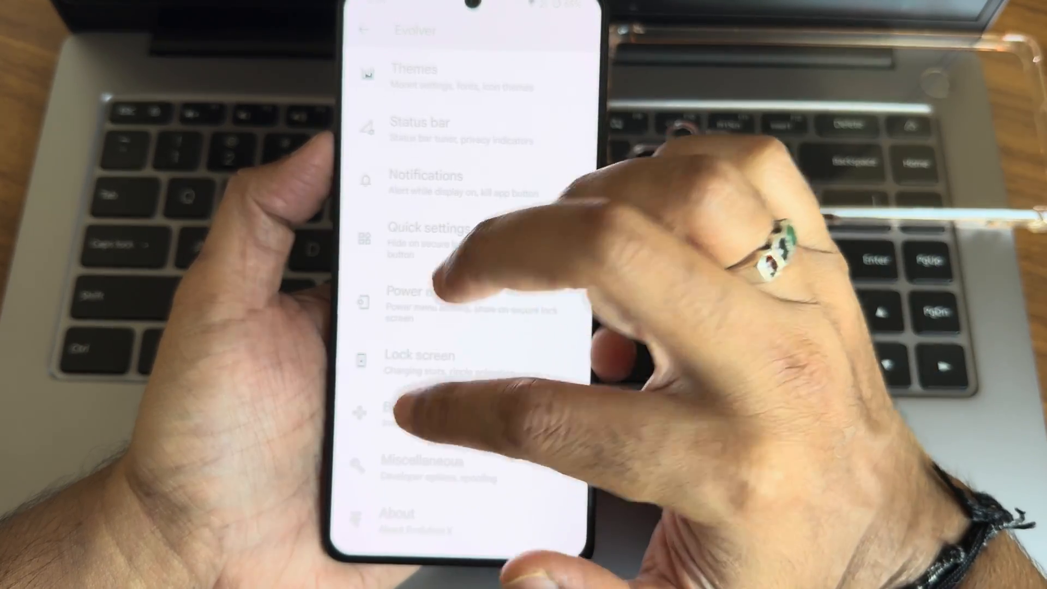
# Under Miscellaneous > Component spoofing, switch on Higher FPS in games alongside Unlimited Photos storage.
pyautogui.click(428, 464)
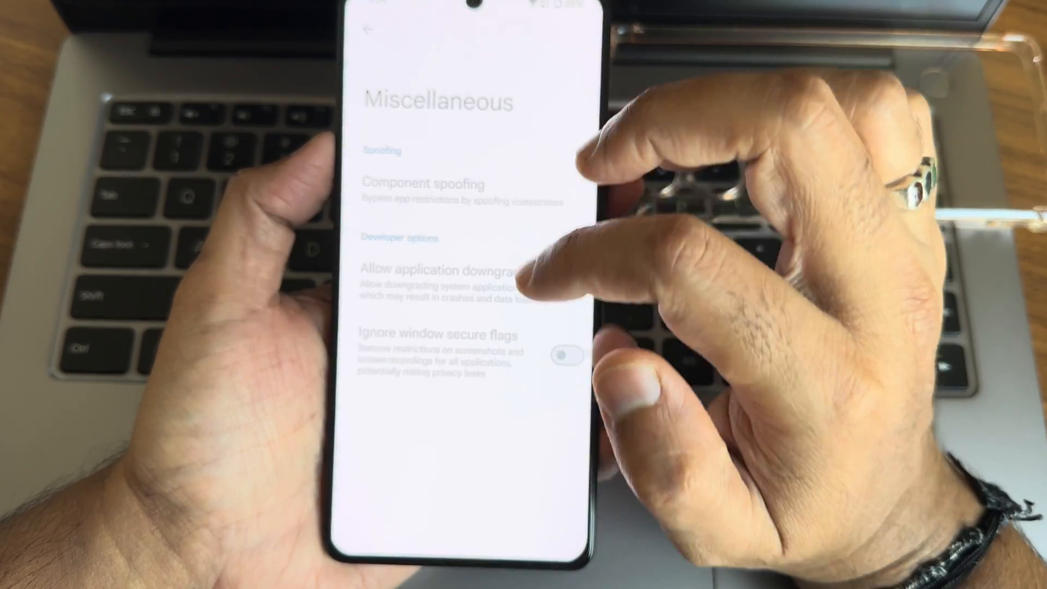
pyautogui.click(421, 184)
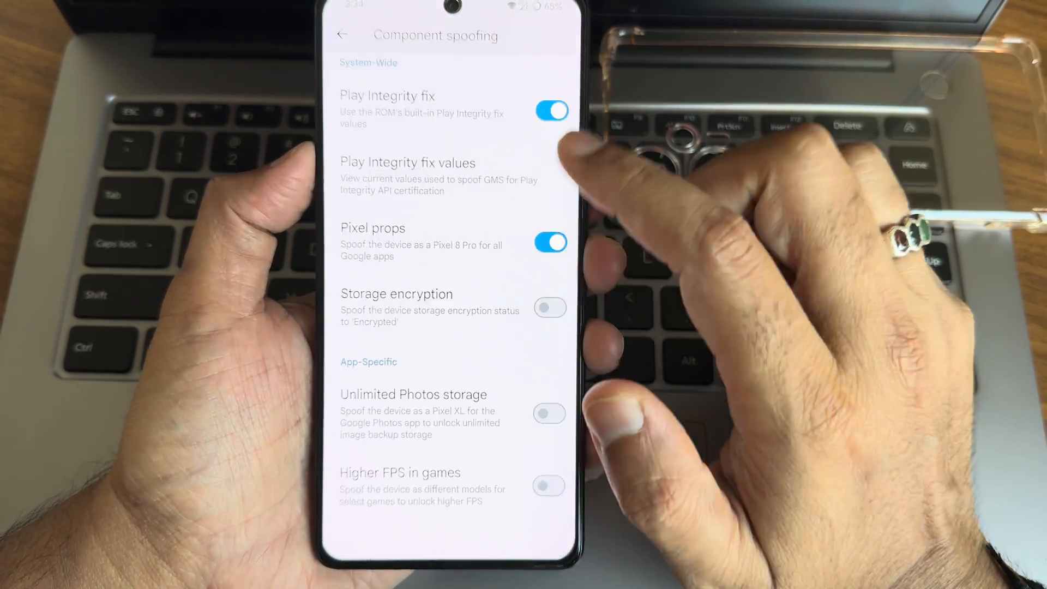
pyautogui.click(549, 415)
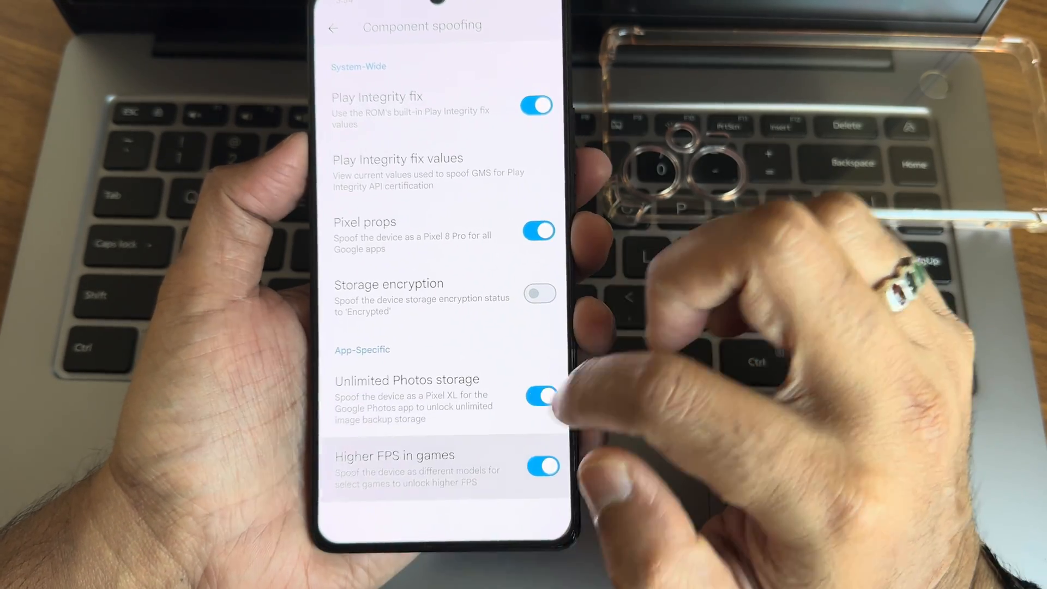
pyautogui.click(333, 28)
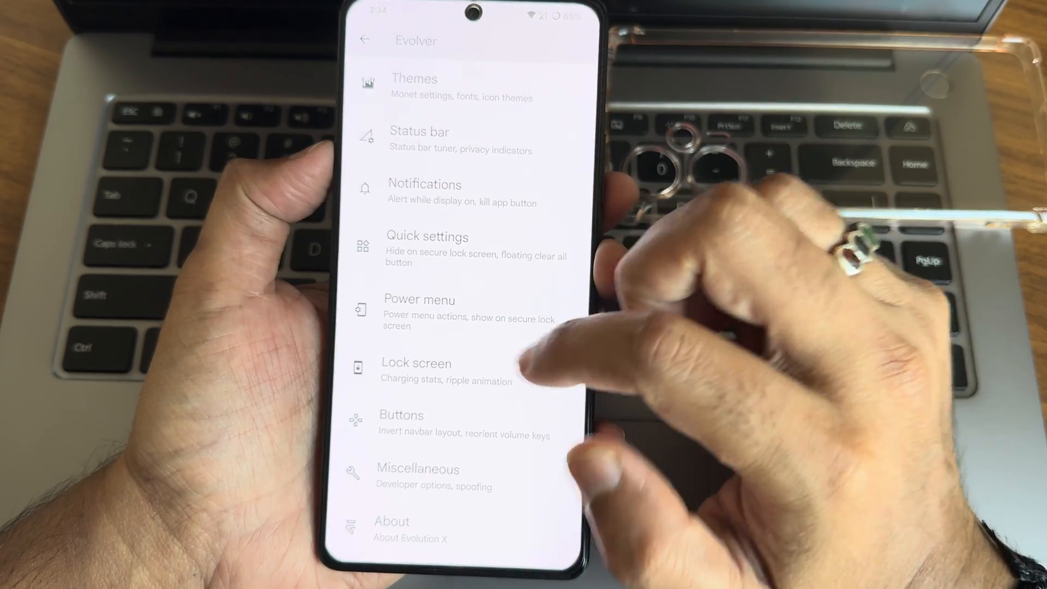
# Review Battery usage since last full charge in the Battery settings.
pyautogui.click(367, 39)
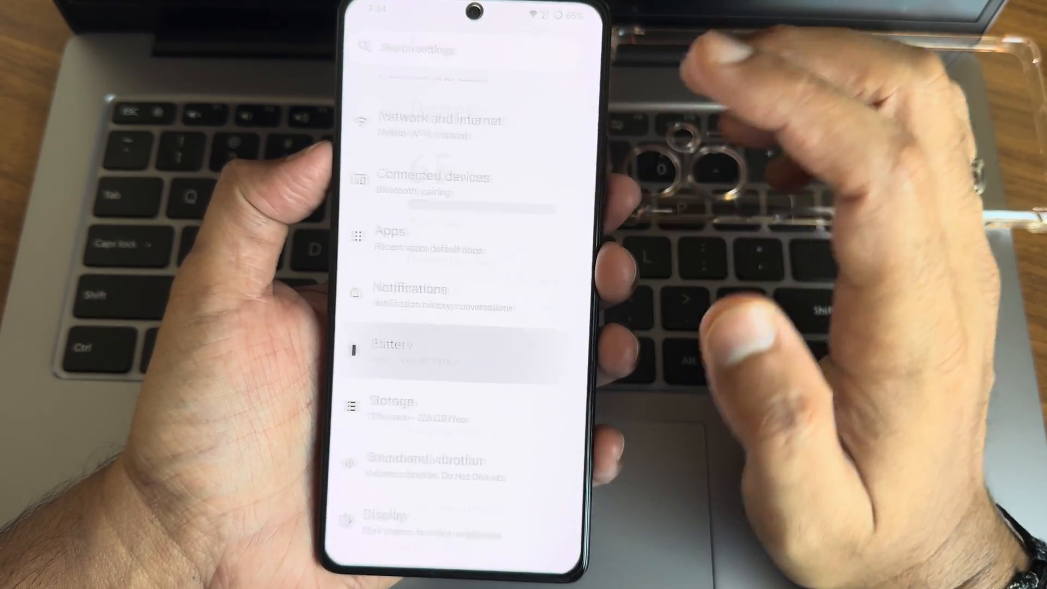
pyautogui.click(391, 346)
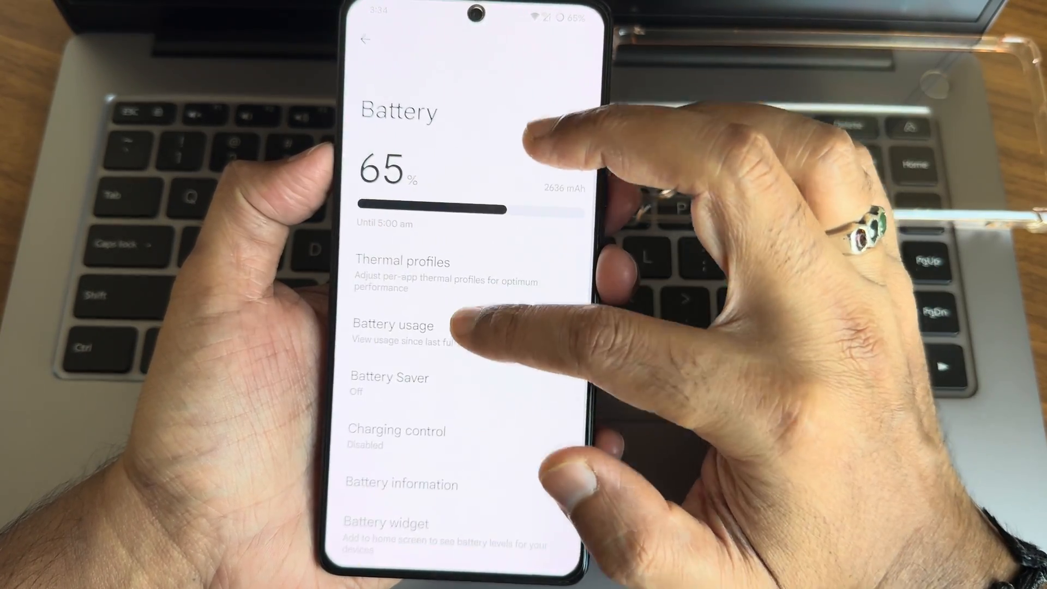
pyautogui.click(394, 325)
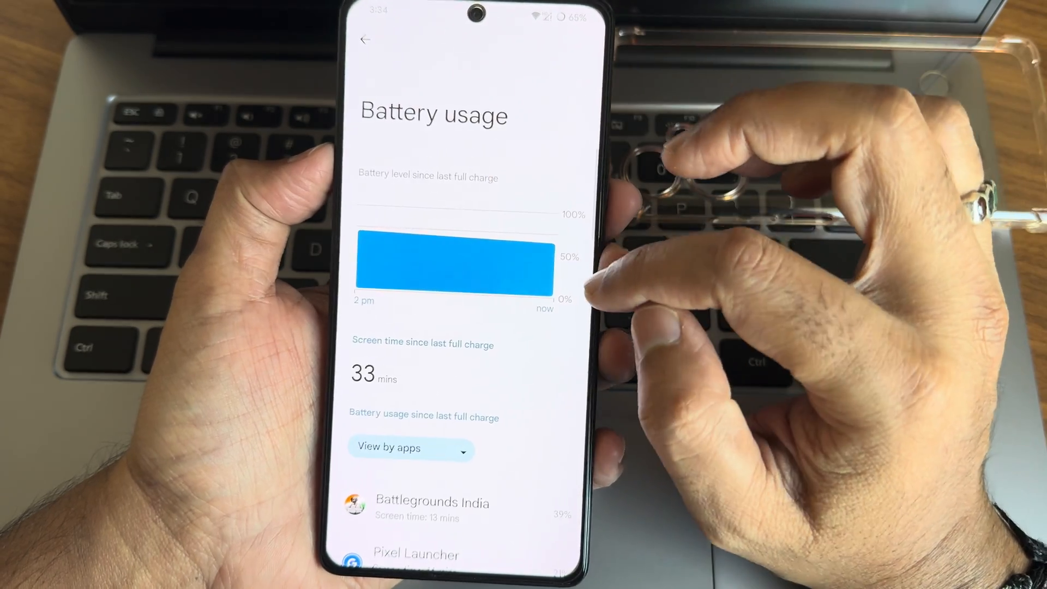
pyautogui.click(366, 41)
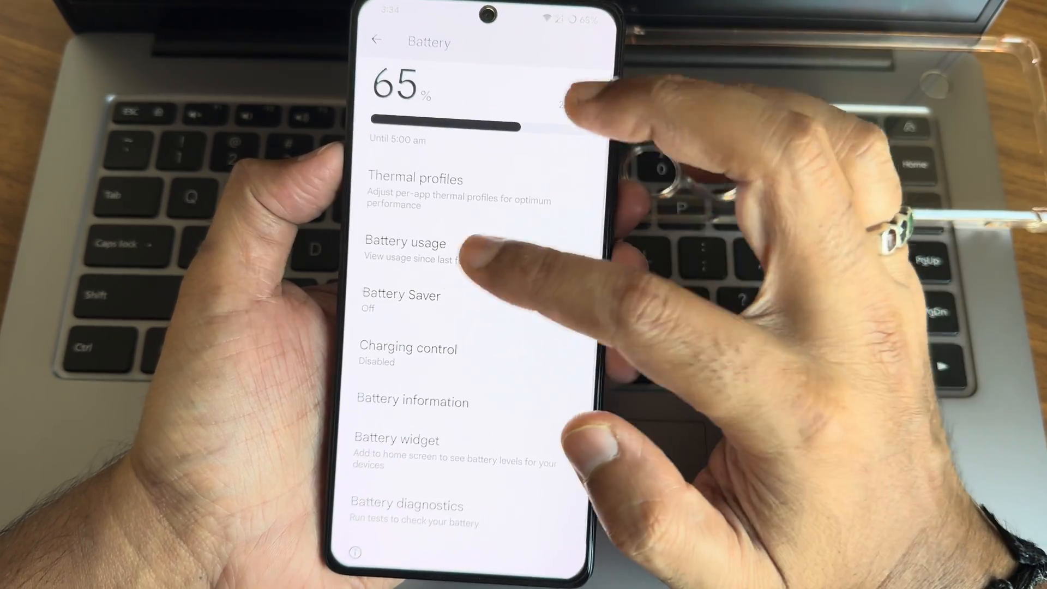
# Check the Battery Saver page, leaving it off, and return to the main settings list.
pyautogui.click(402, 295)
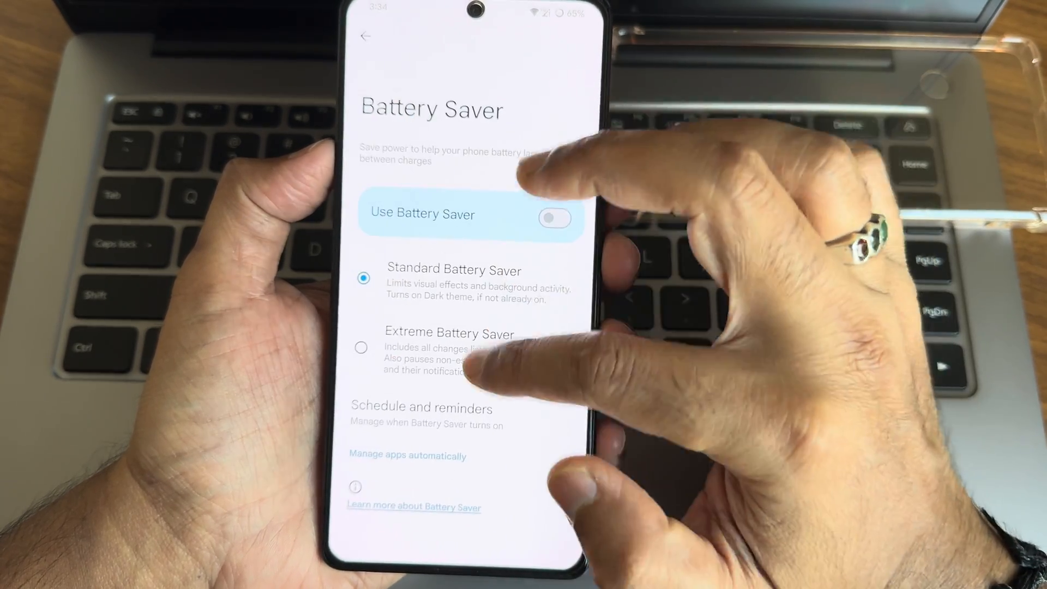
pyautogui.click(366, 36)
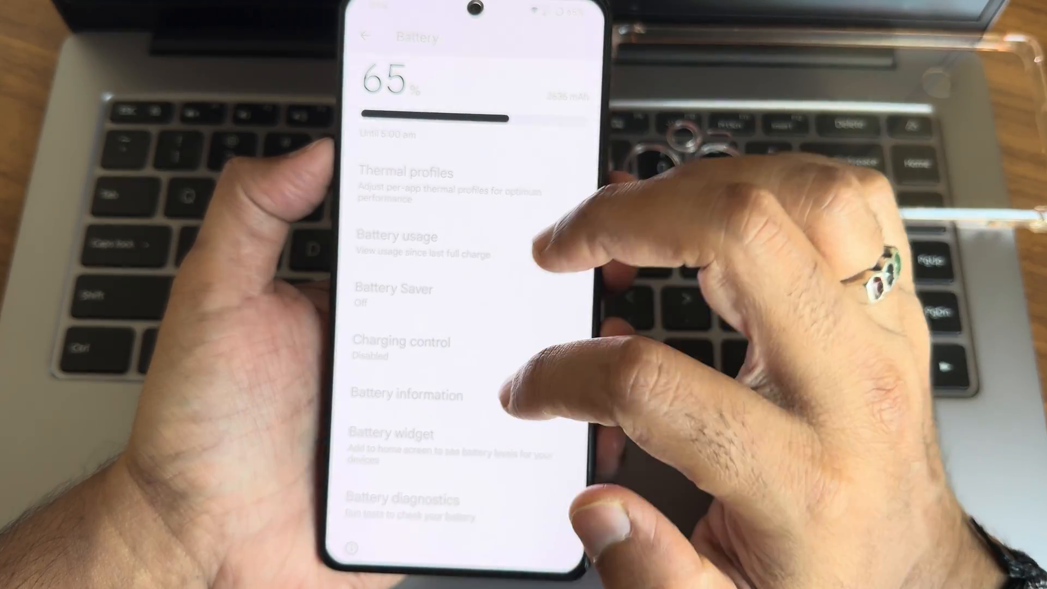
pyautogui.click(364, 37)
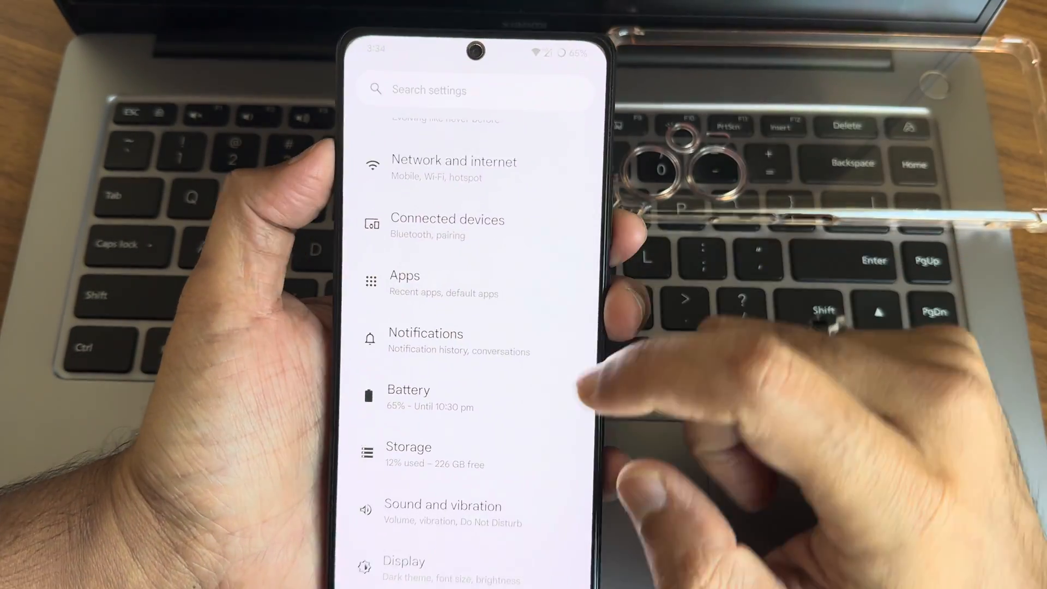
pyautogui.click(443, 512)
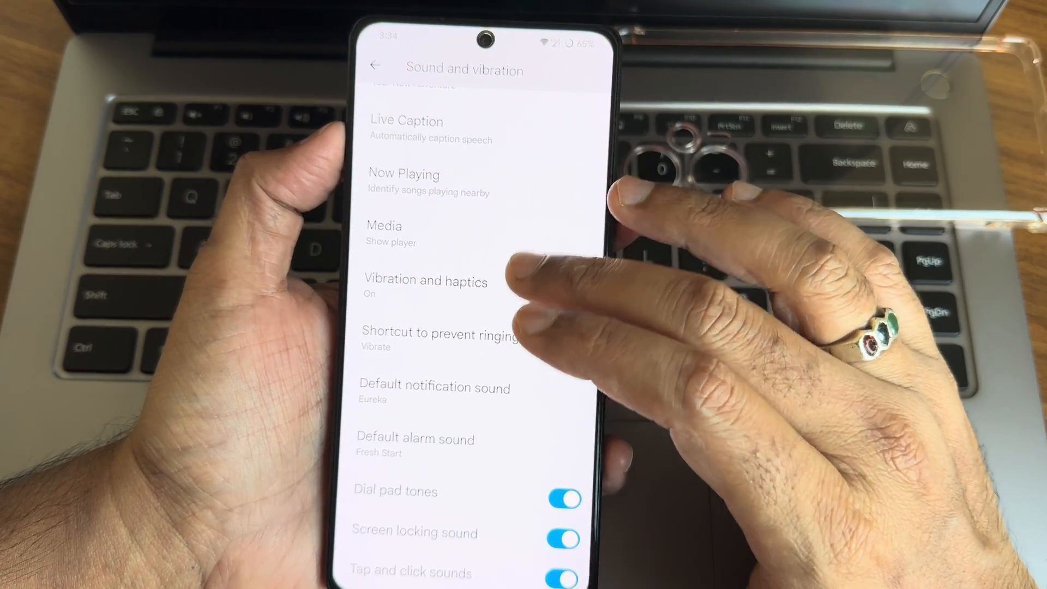
pyautogui.click(426, 287)
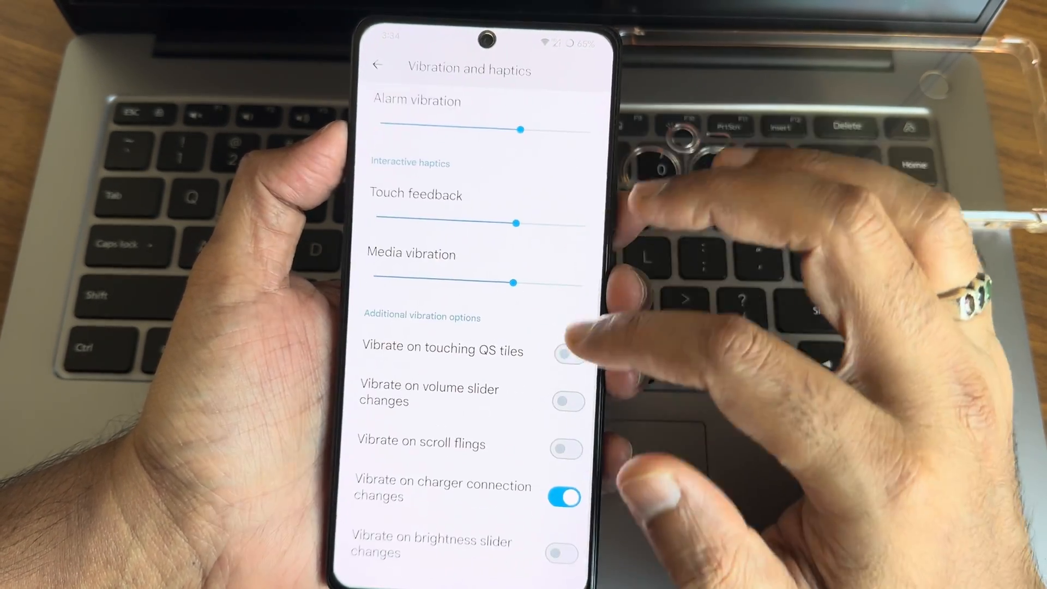
pyautogui.click(377, 64)
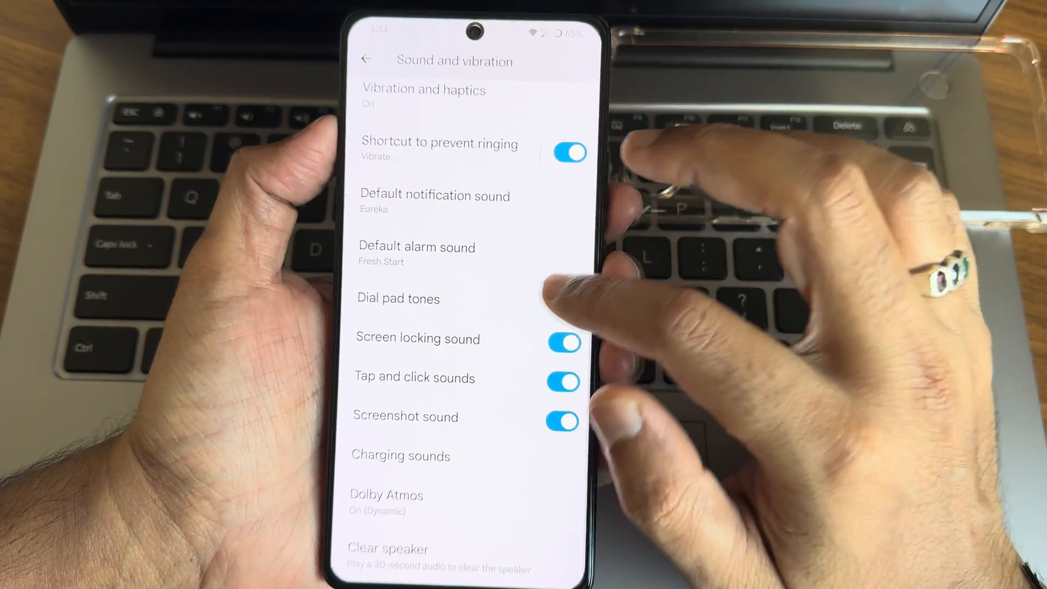
pyautogui.click(367, 59)
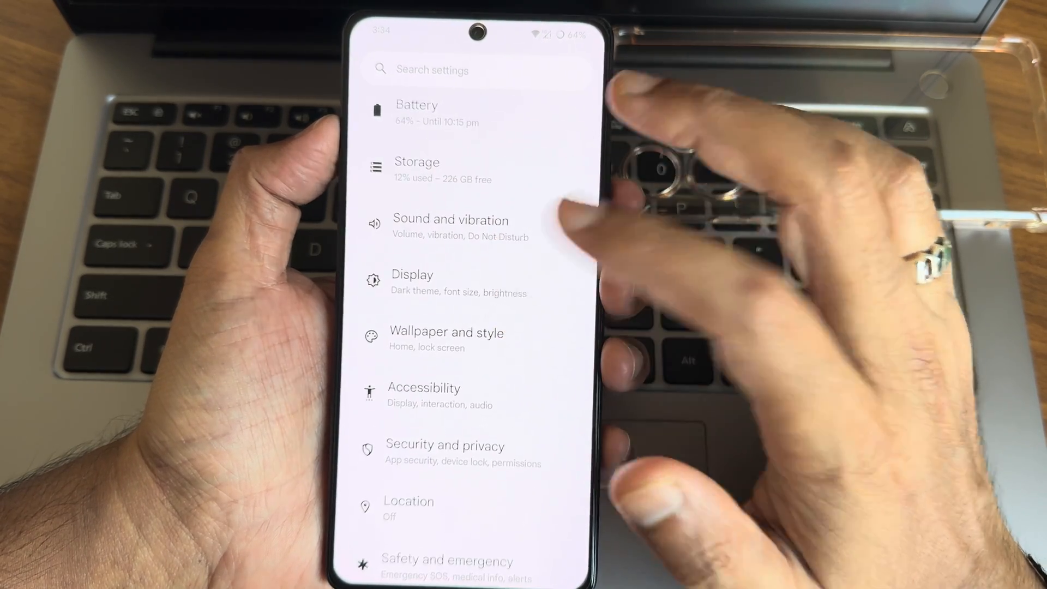
pyautogui.click(412, 274)
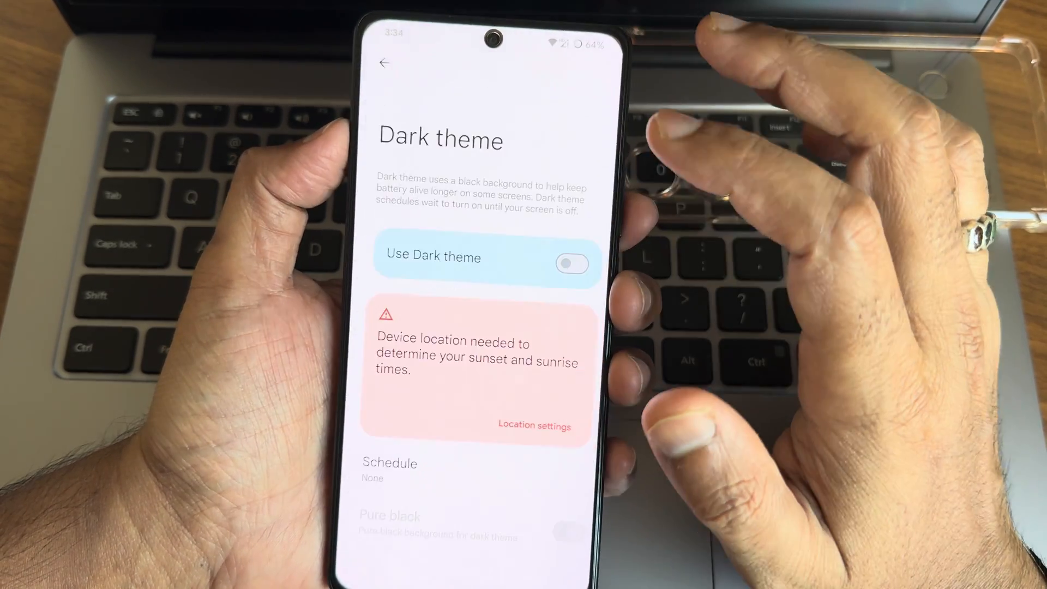
pyautogui.click(570, 263)
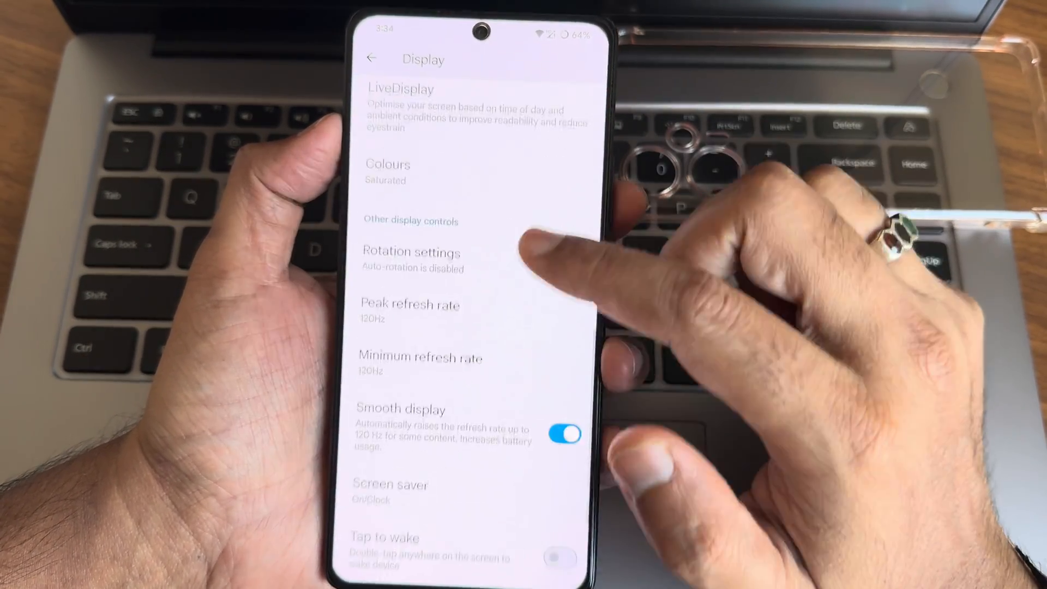
pyautogui.click(419, 358)
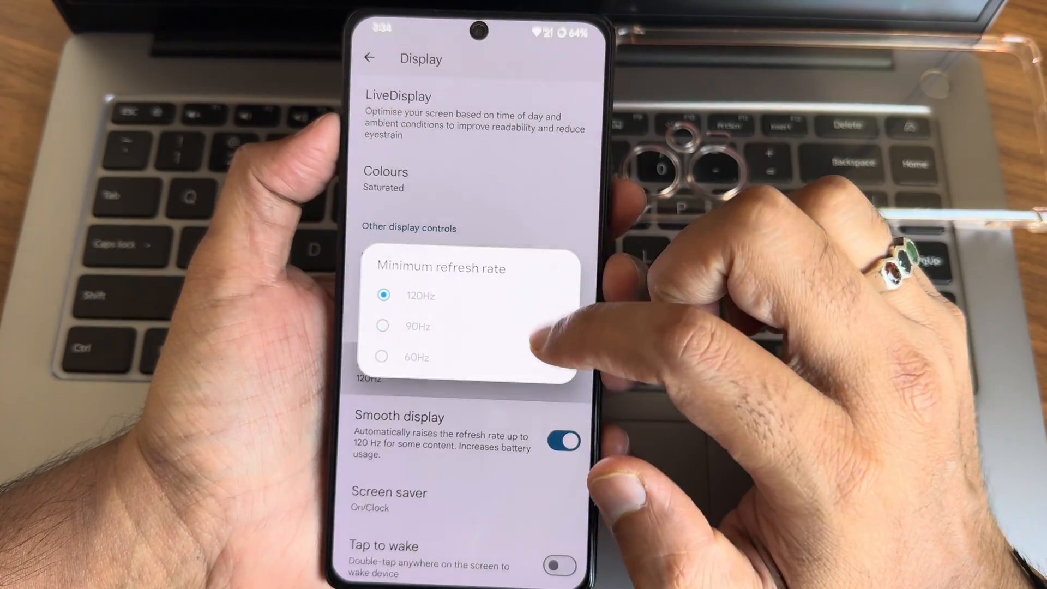
pyautogui.click(383, 296)
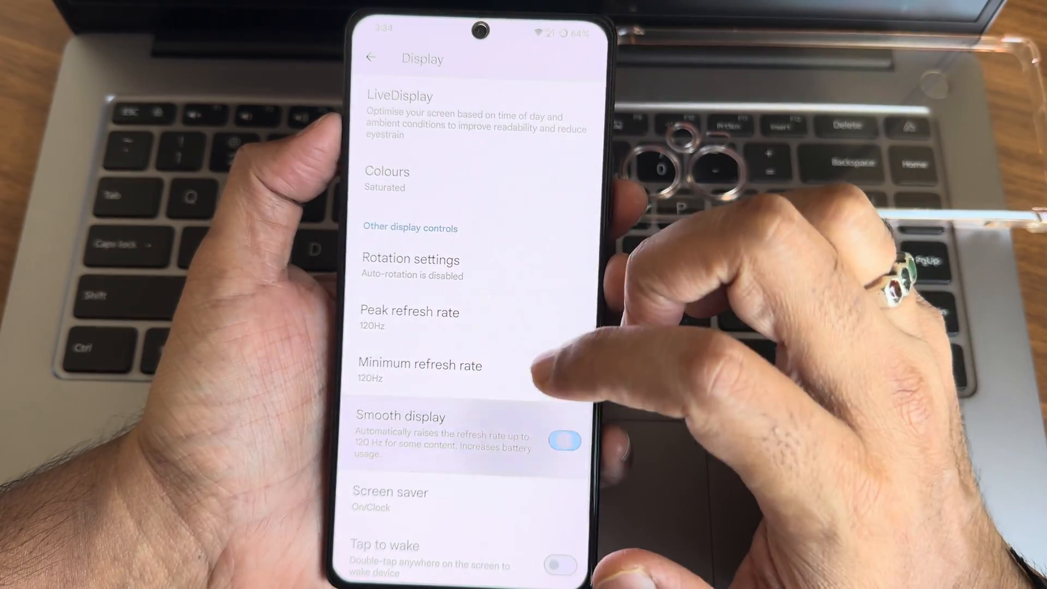
pyautogui.scroll(-3)
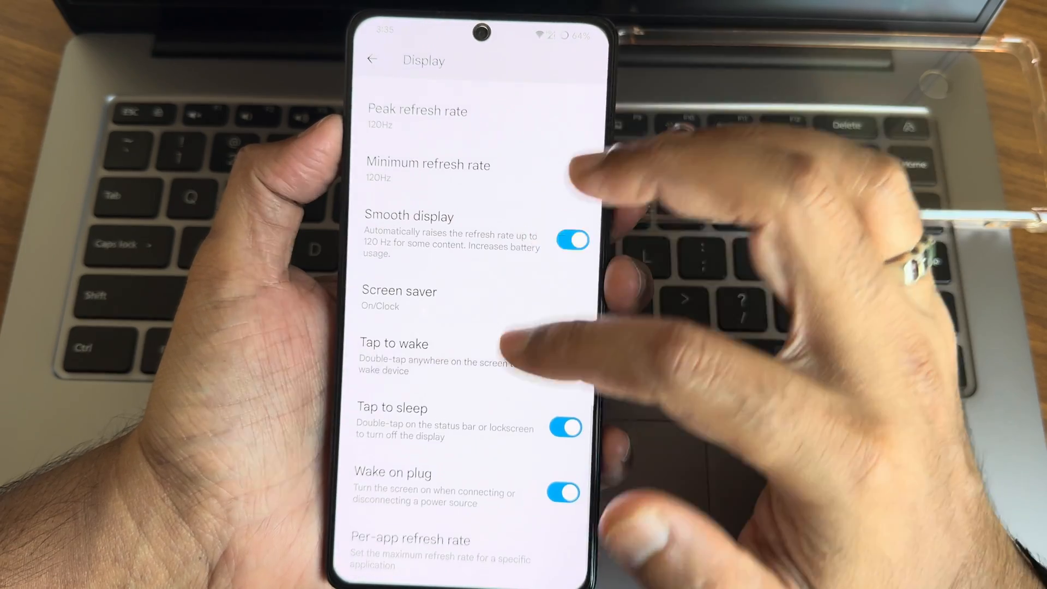
pyautogui.click(373, 58)
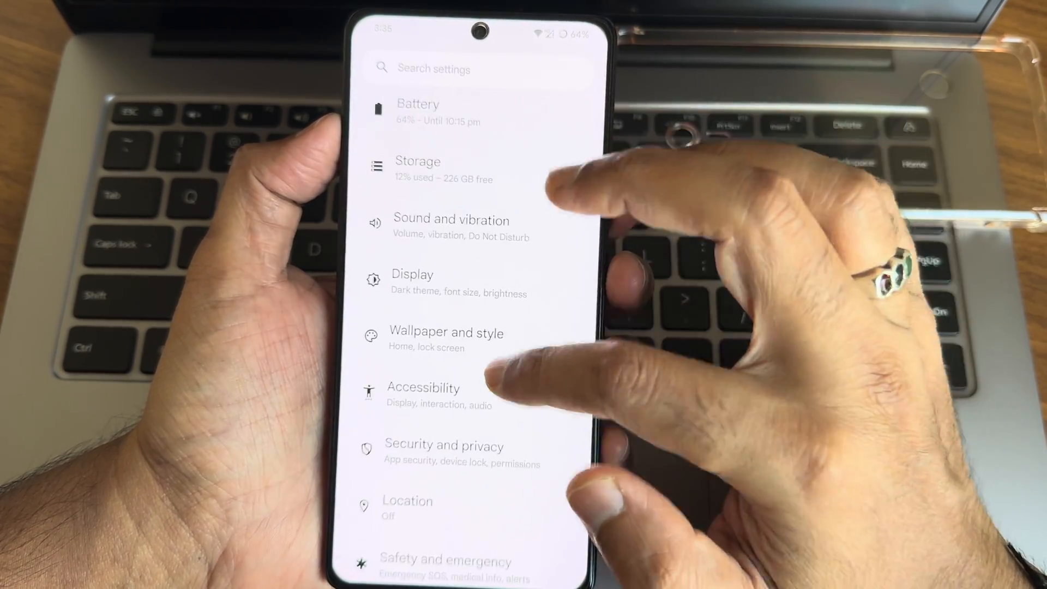
pyautogui.click(444, 446)
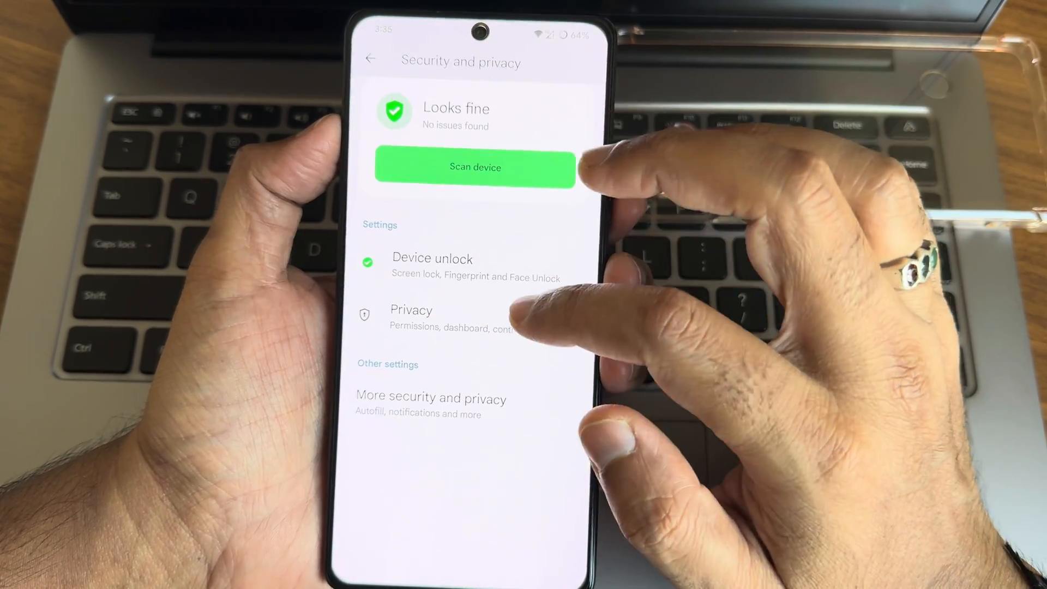
pyautogui.click(432, 258)
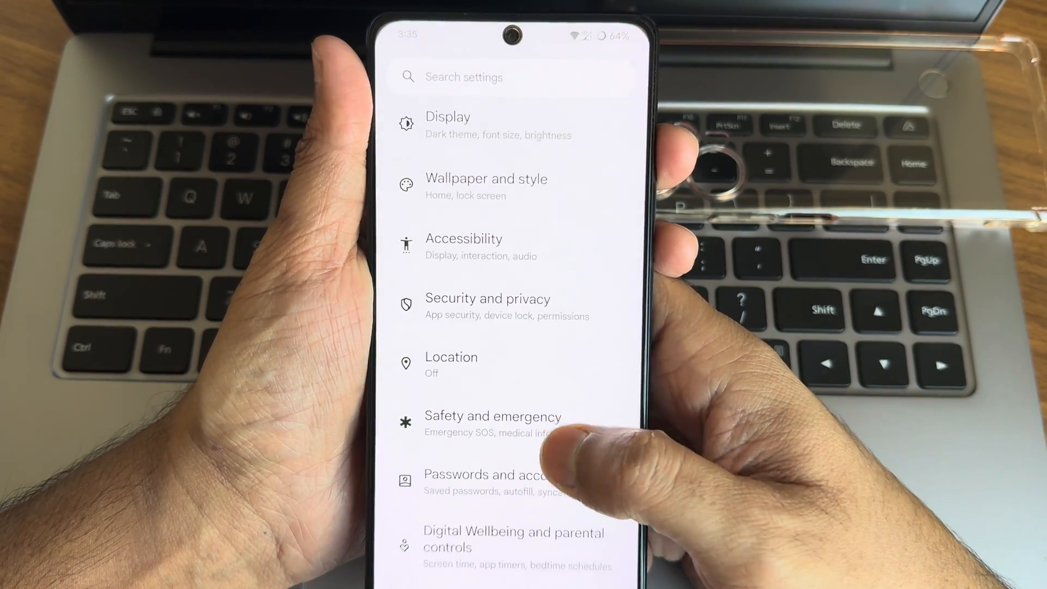
# Review the Accessibility Menu details under Accessibility, then move on to System settings.
pyautogui.click(463, 239)
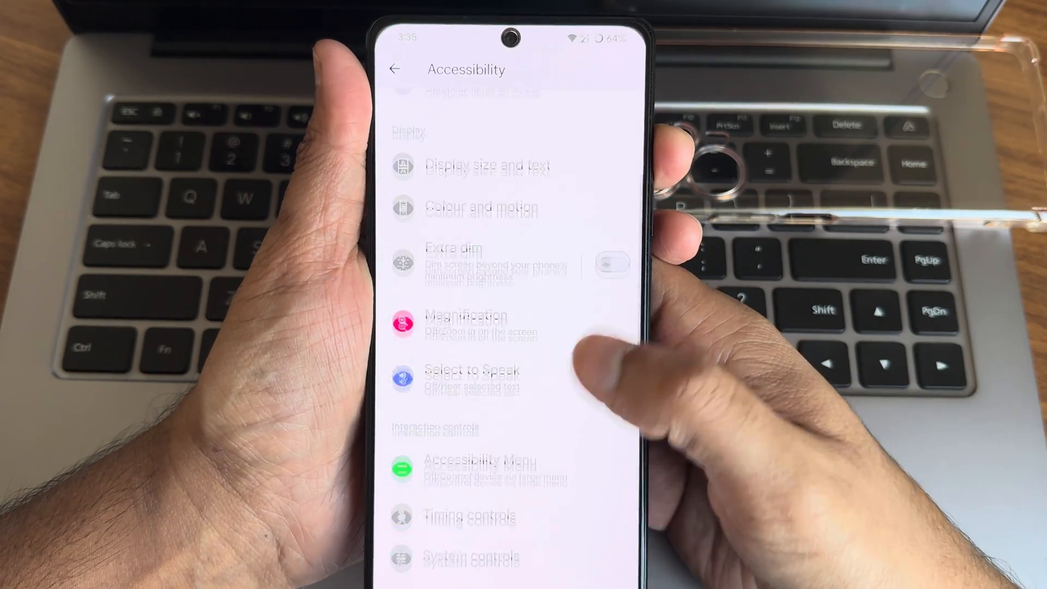
pyautogui.click(465, 463)
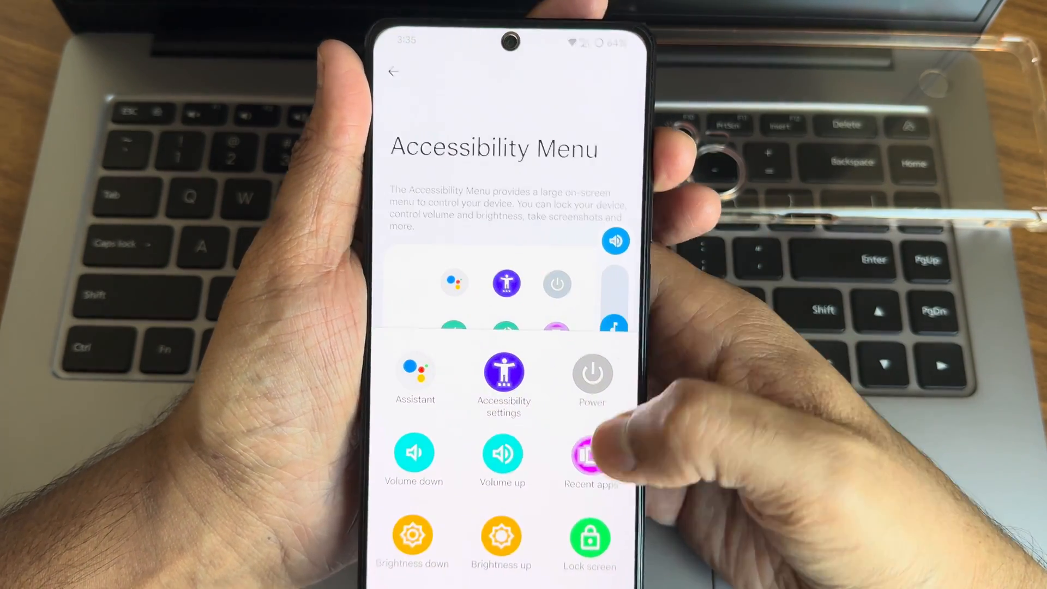
pyautogui.click(503, 460)
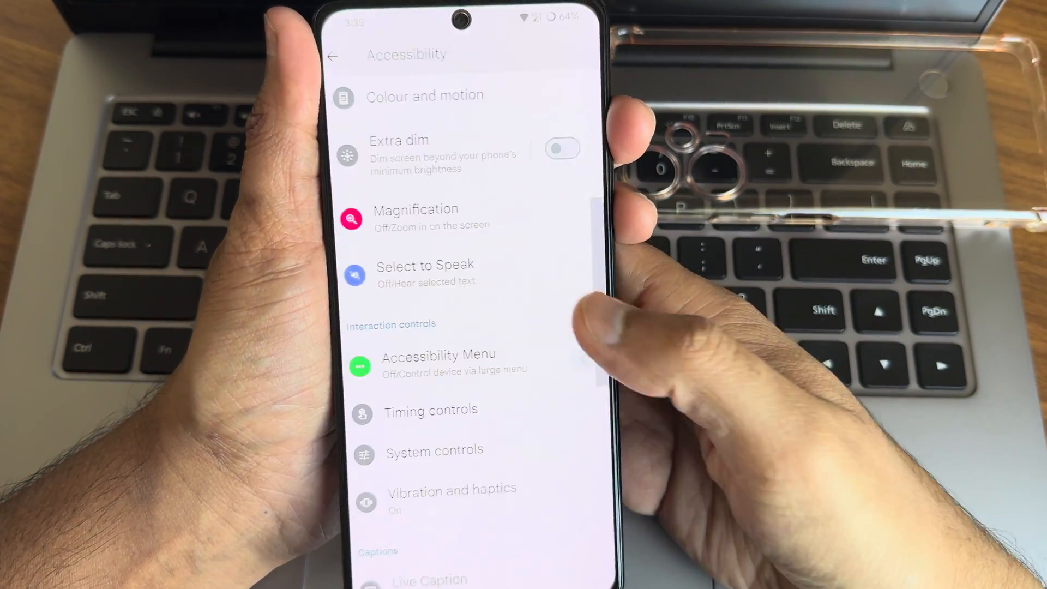
pyautogui.click(333, 56)
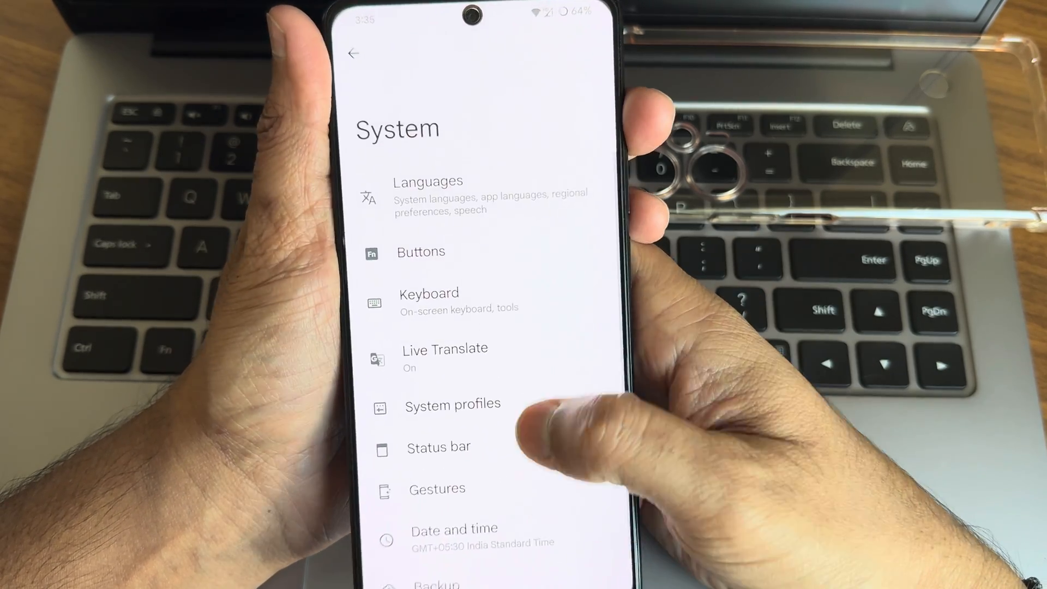
# Review the Status bar clock and battery options under System.
pyautogui.click(439, 447)
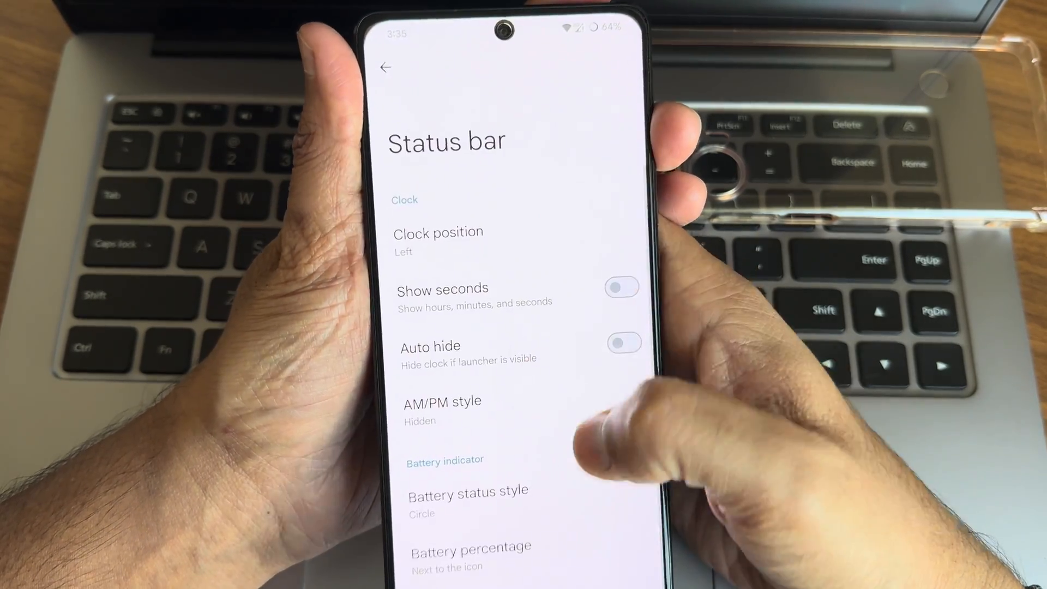
pyautogui.scroll(-3)
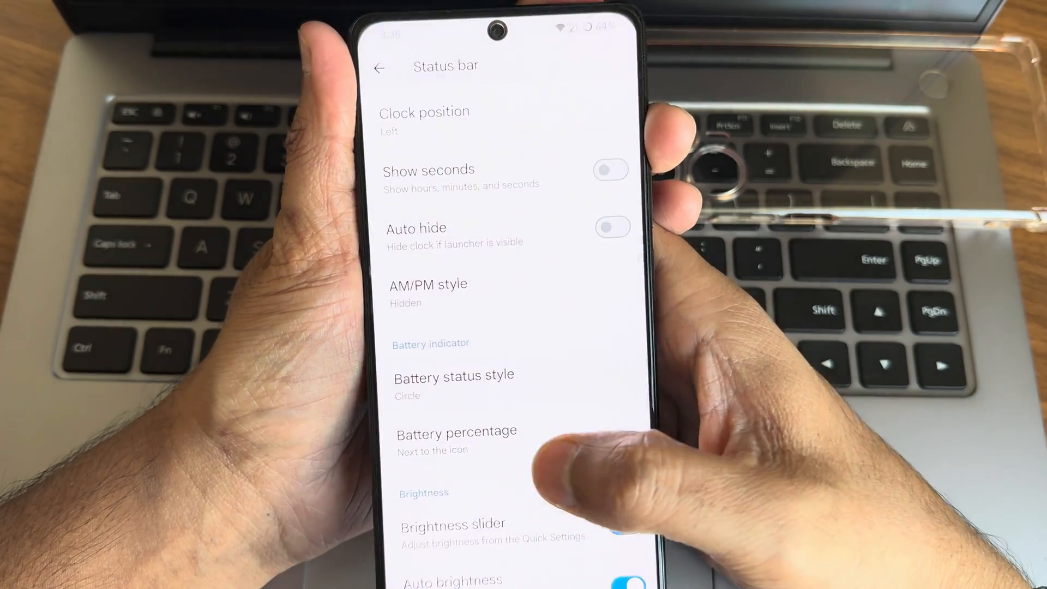
pyautogui.click(378, 66)
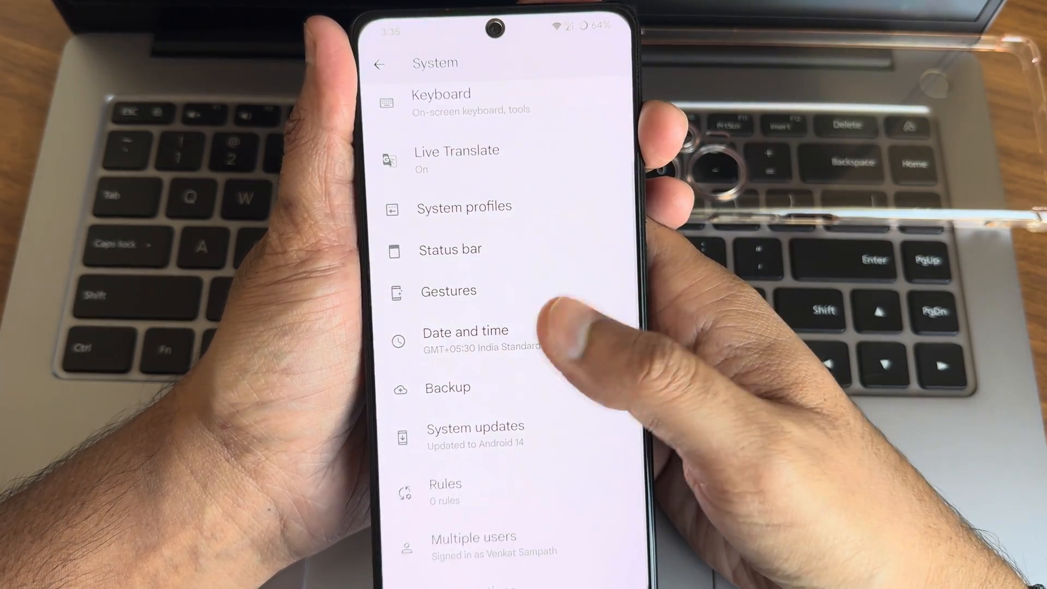
# Browse further System options, then exit Settings to the app drawer.
pyautogui.click(448, 290)
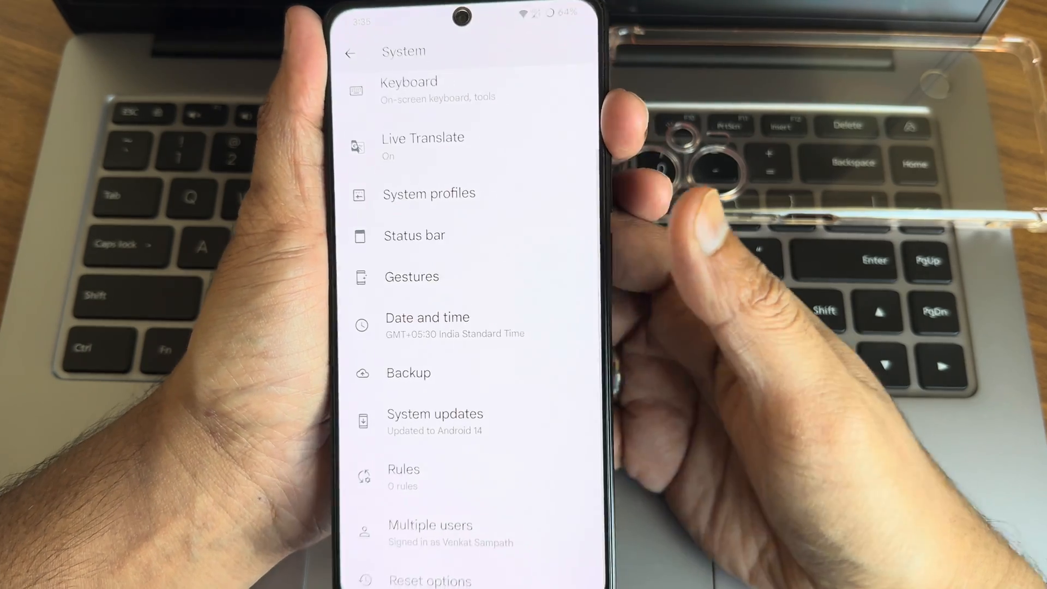
pyautogui.click(435, 421)
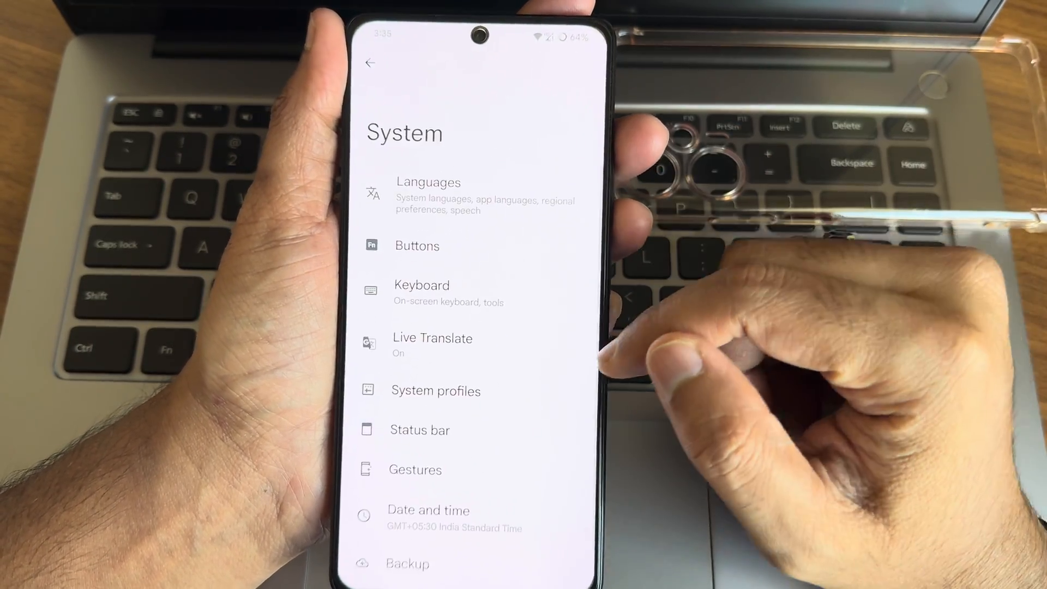
pyautogui.click(371, 63)
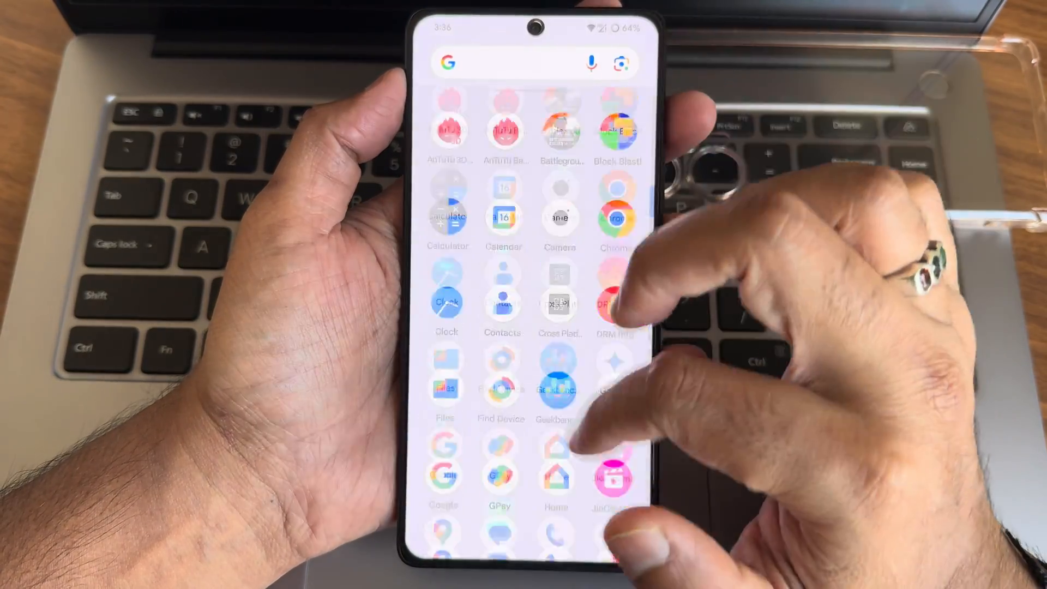
# Launch Battlegrounds Mobile India from the app drawer for a gameplay test.
pyautogui.scroll(-3)
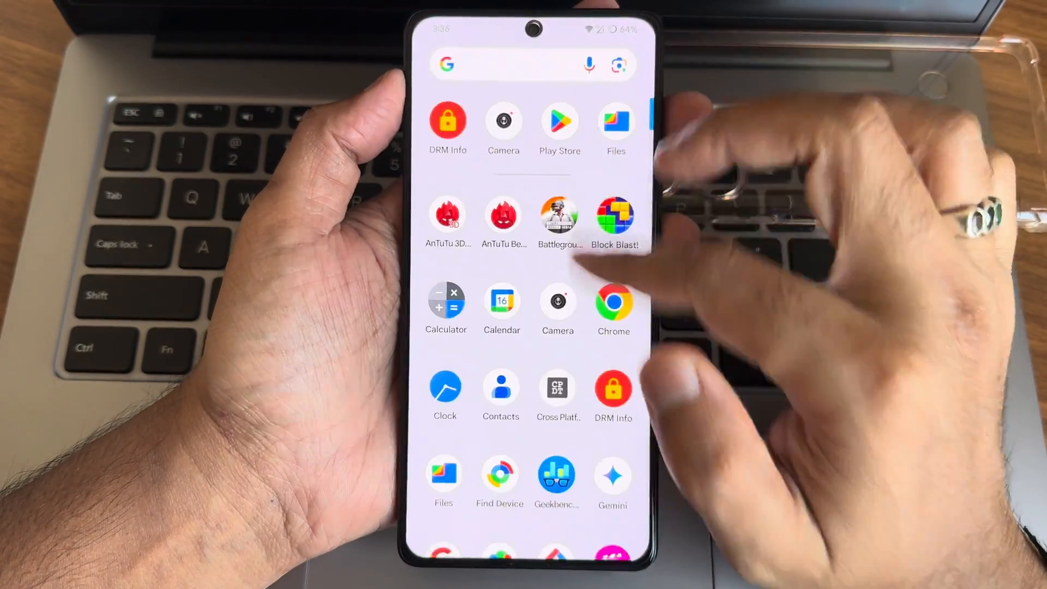
pyautogui.click(558, 216)
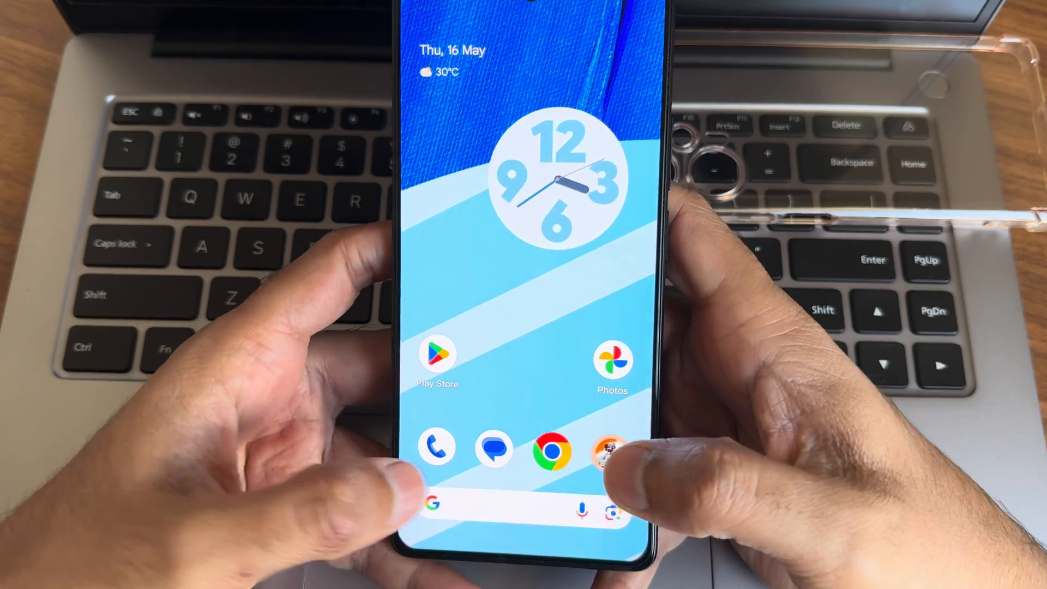
# Pull down the Quick Settings panel over the home screen.
pyautogui.click(494, 448)
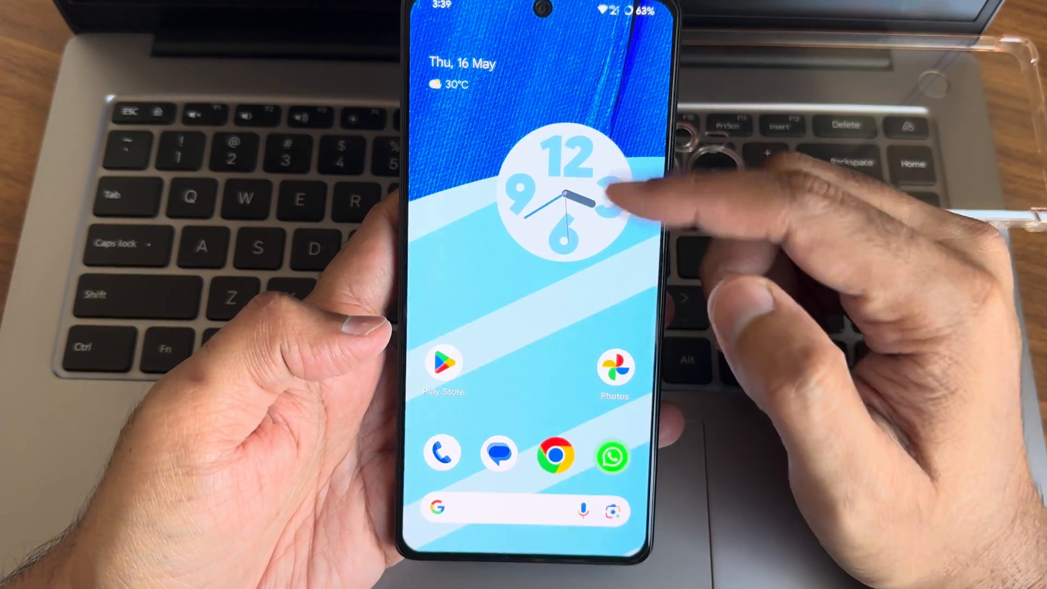
pyautogui.moveTo(528, 26); pyautogui.dragTo(527, 268)
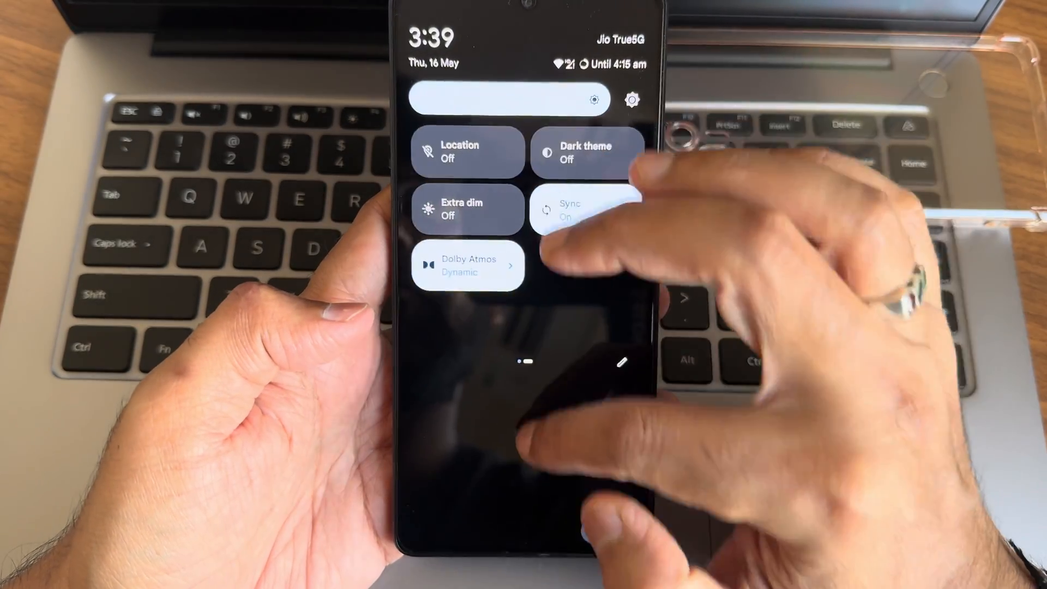